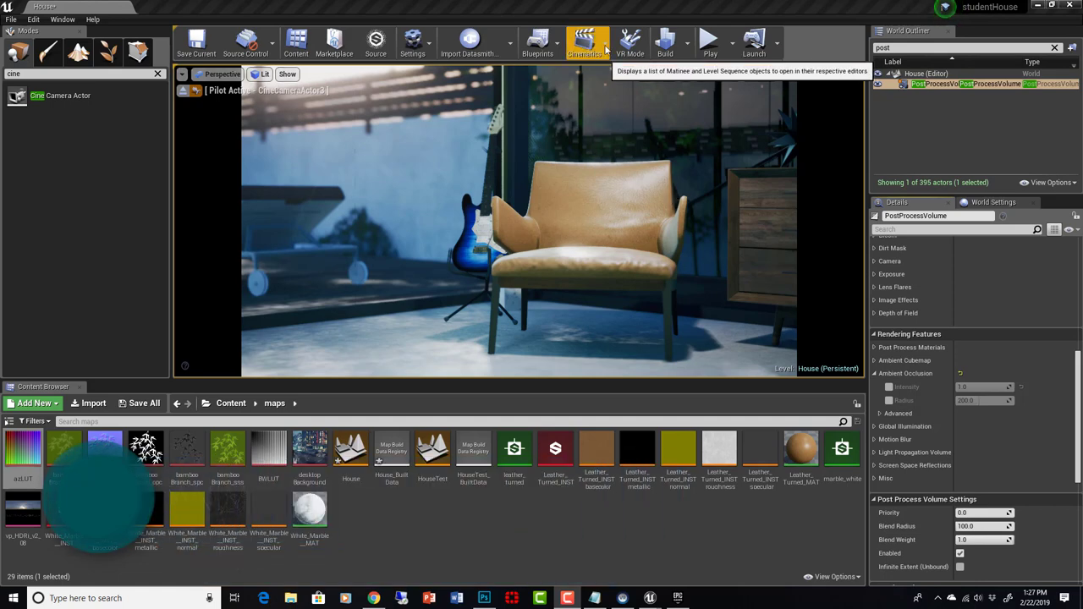
Step: Open the Cinematics menu showing Add Level Sequence and Add Master Sequence
click(585, 43)
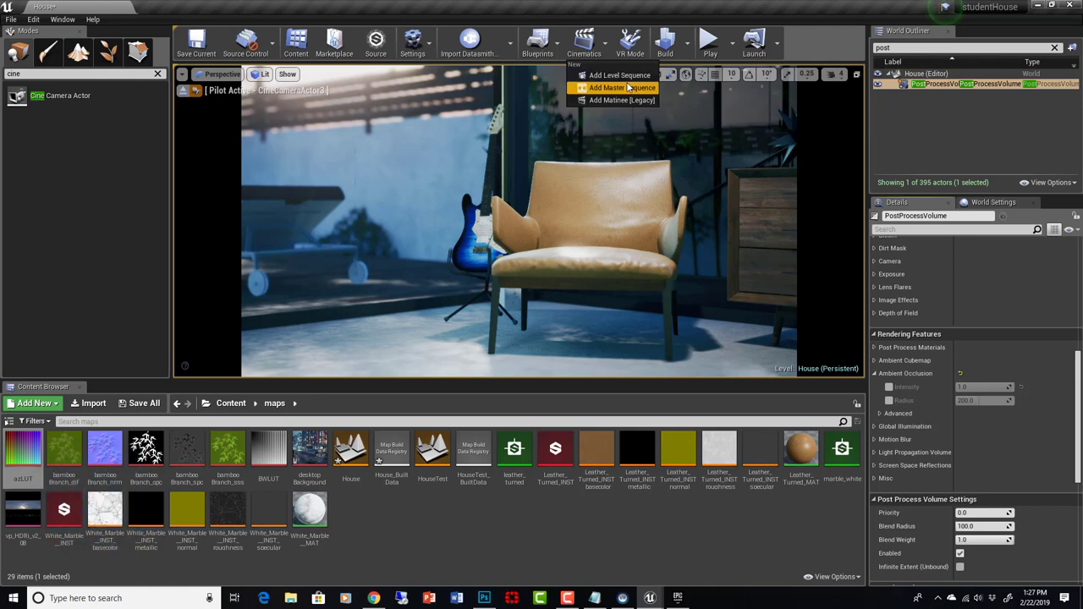
mouse_move(622, 88)
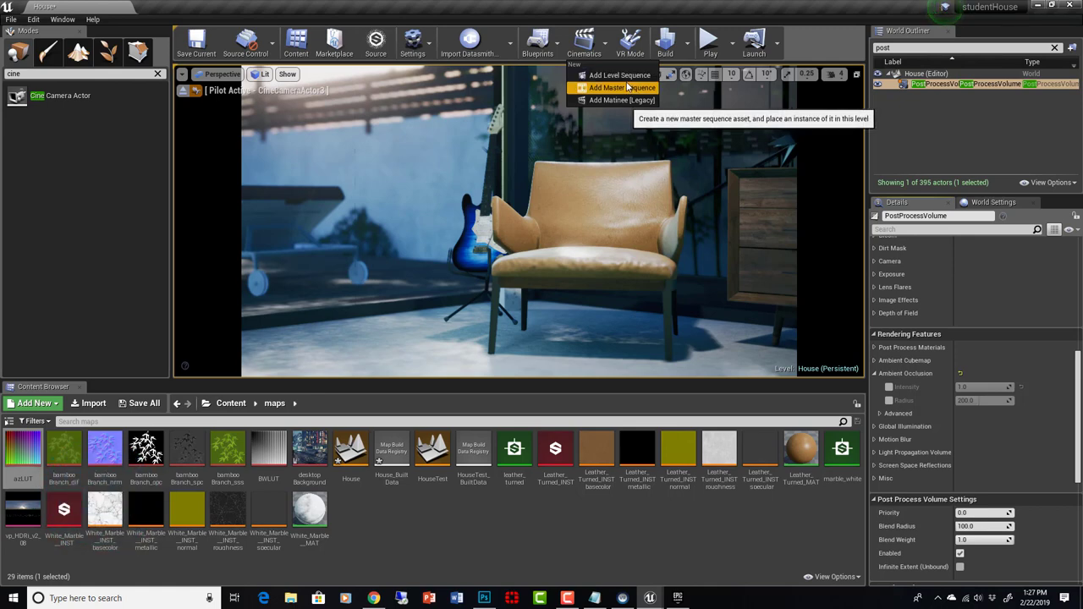
mouse_move(619, 75)
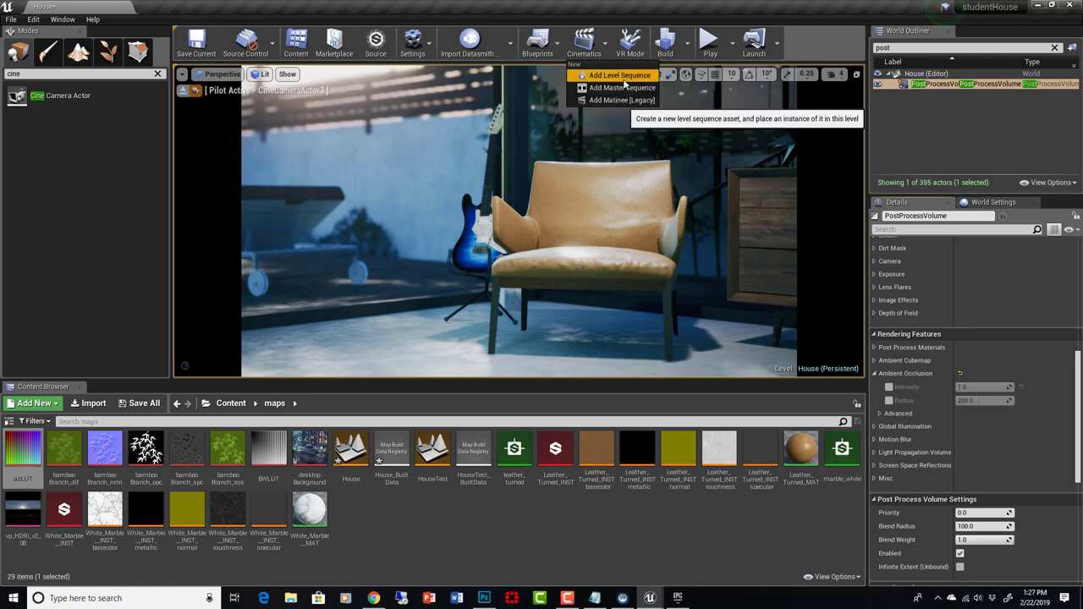
mouse_move(617, 87)
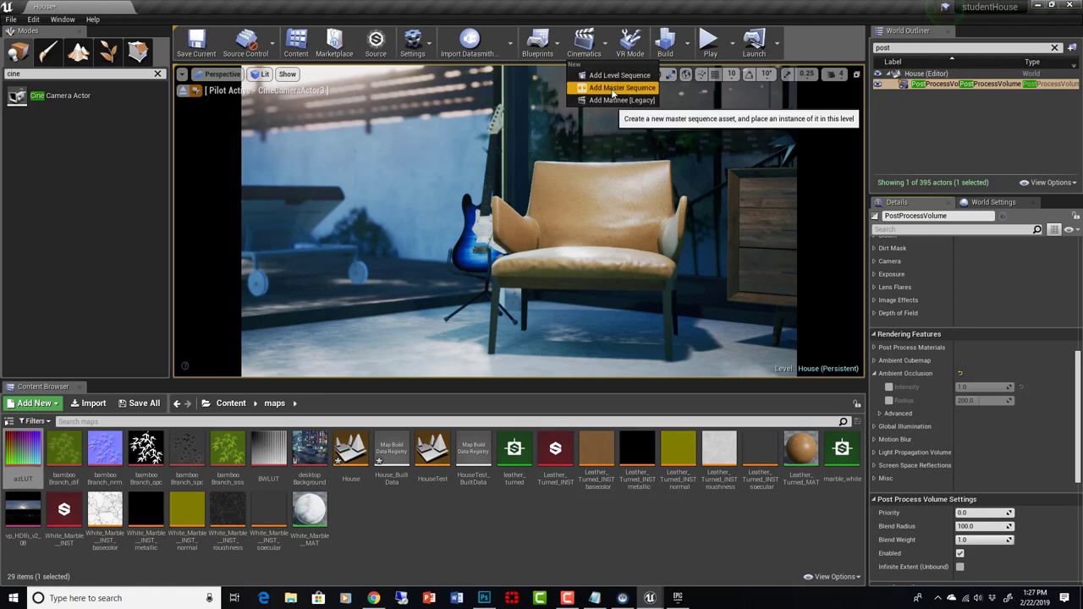
mouse_move(619, 75)
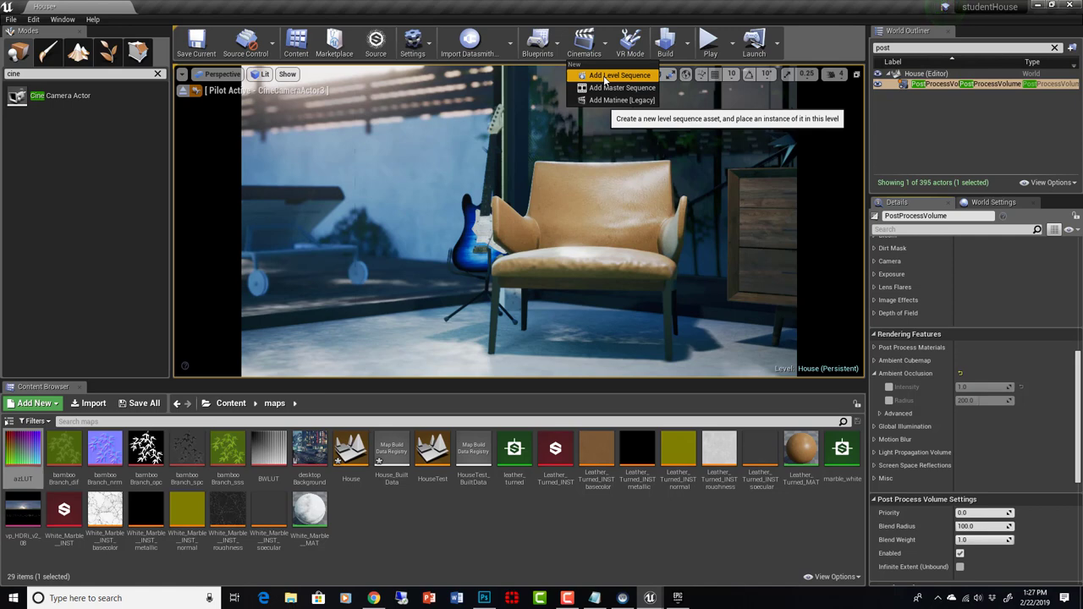
Step: Add new level sequences from Cinematics and save them in levelSequences as cam3sequence
click(619, 75)
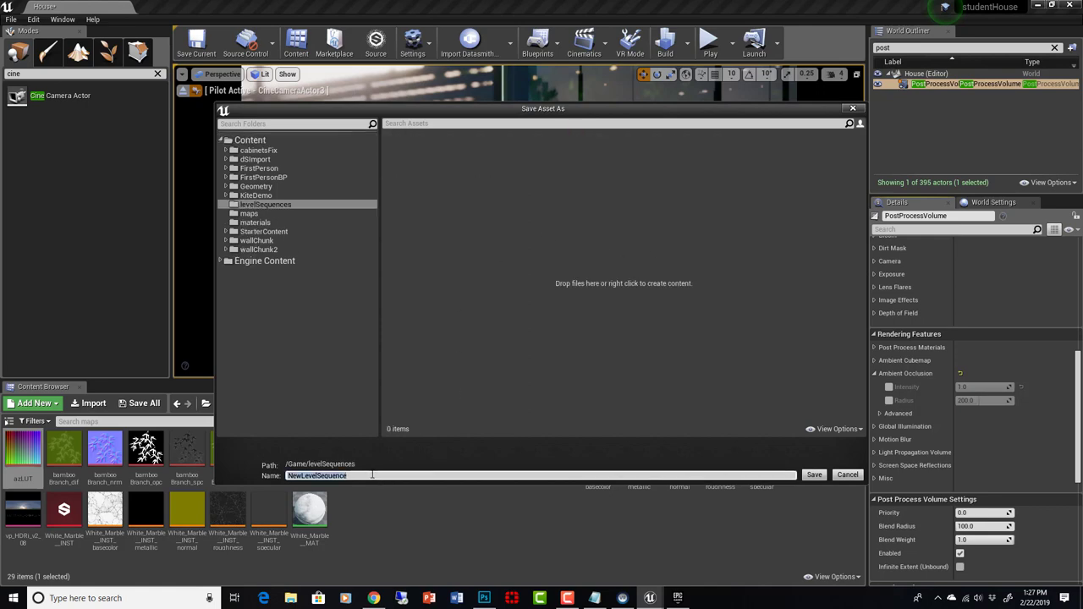
click(813, 474)
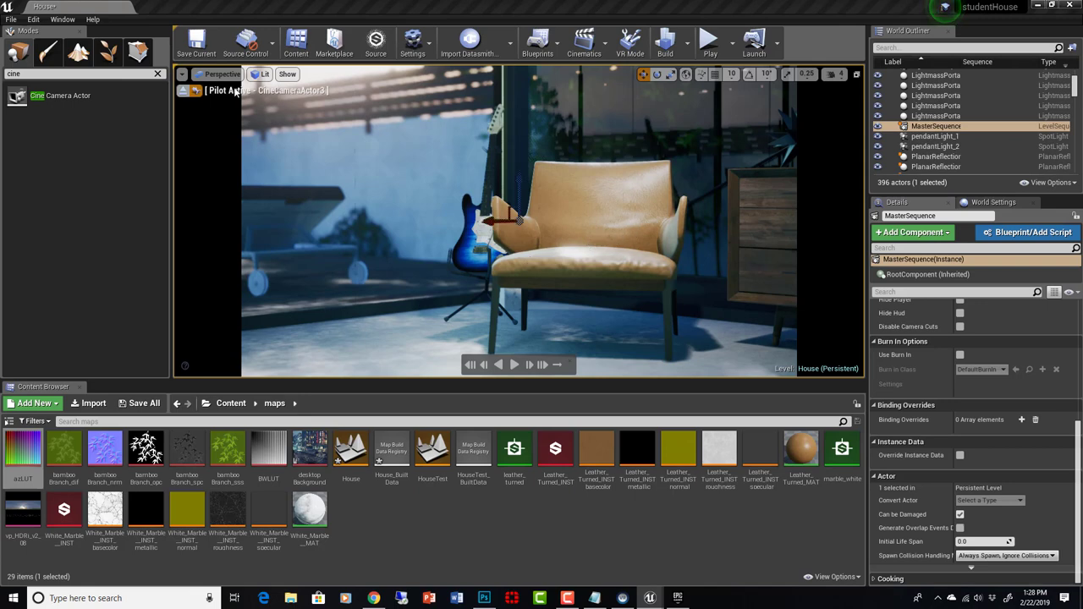
mouse_move(584, 41)
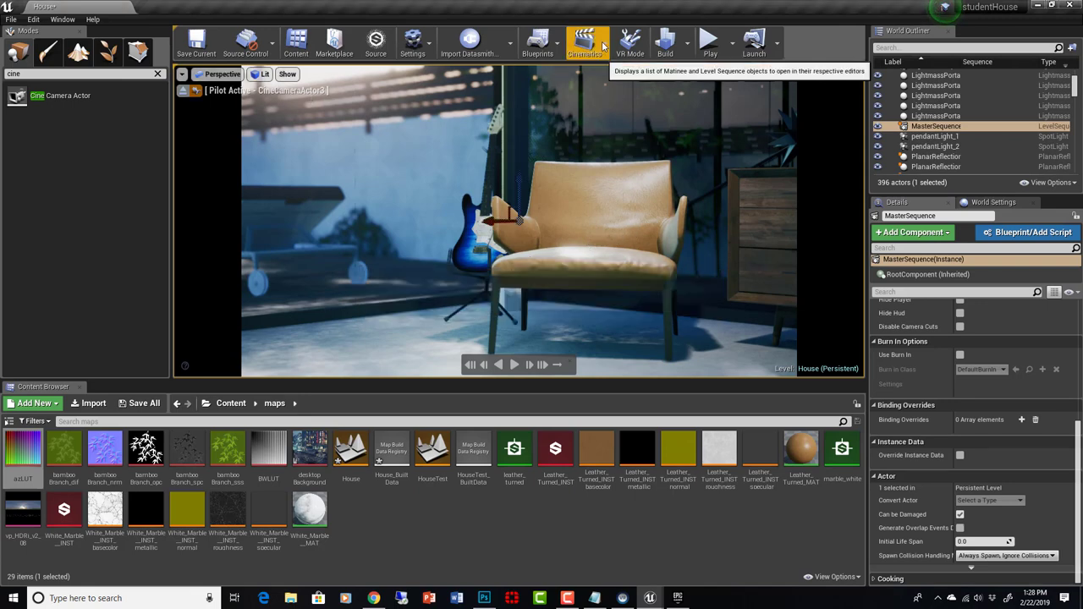
click(583, 43)
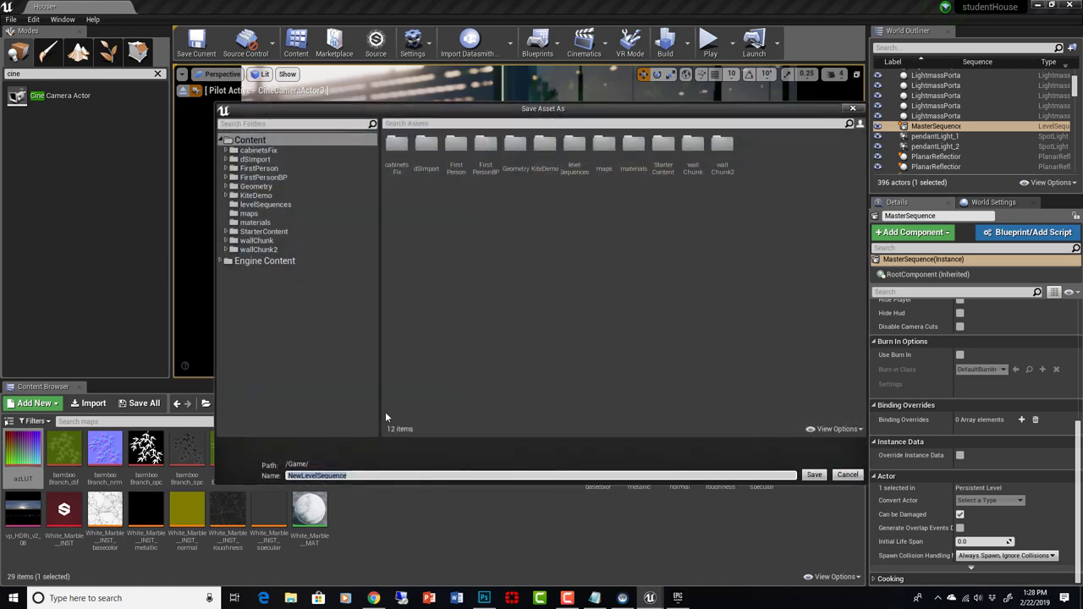
mouse_move(660, 189)
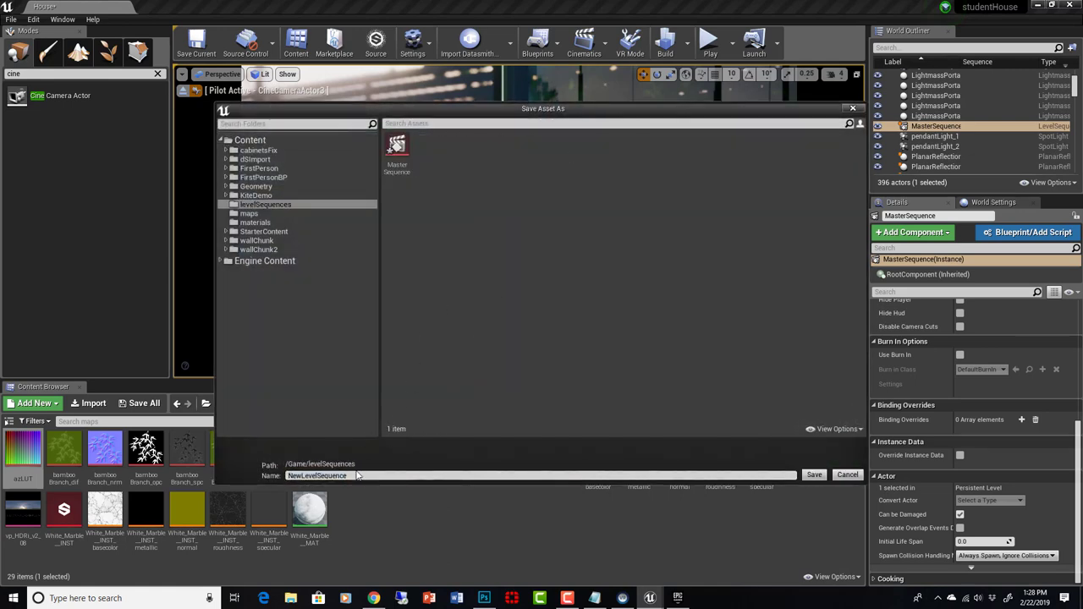
text(cam1)
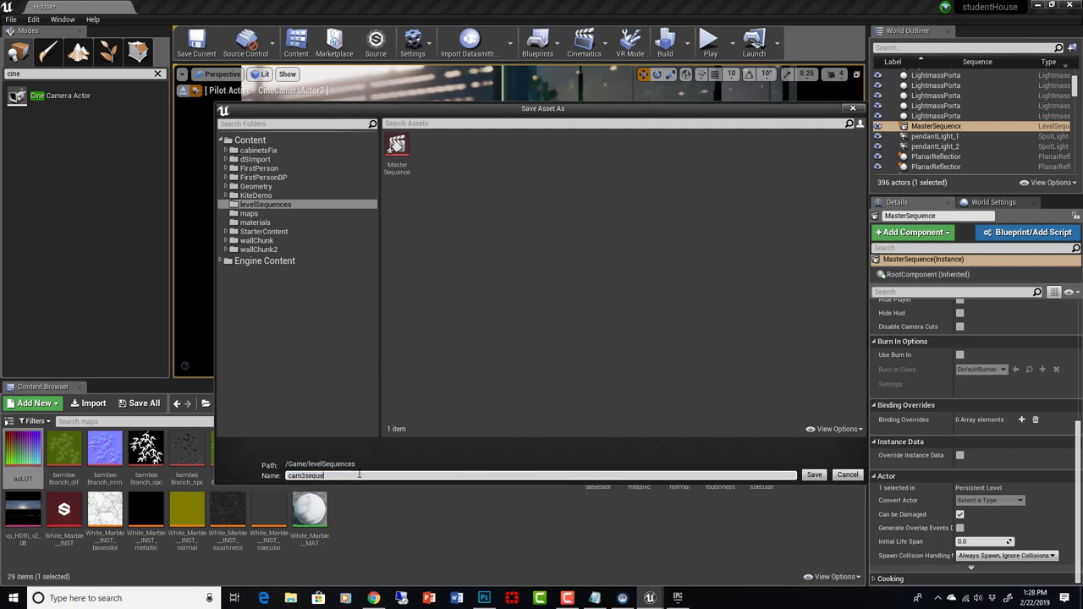
click(813, 475)
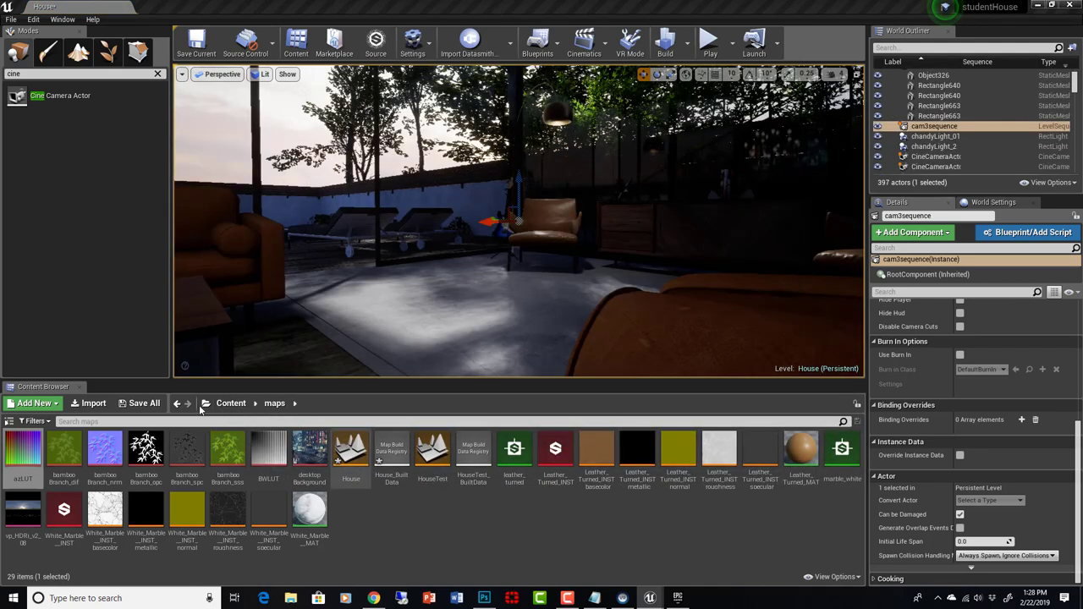
Step: In levelSequences, duplicate the cam3sequence asset and name the copy cam1sequence
click(231, 402)
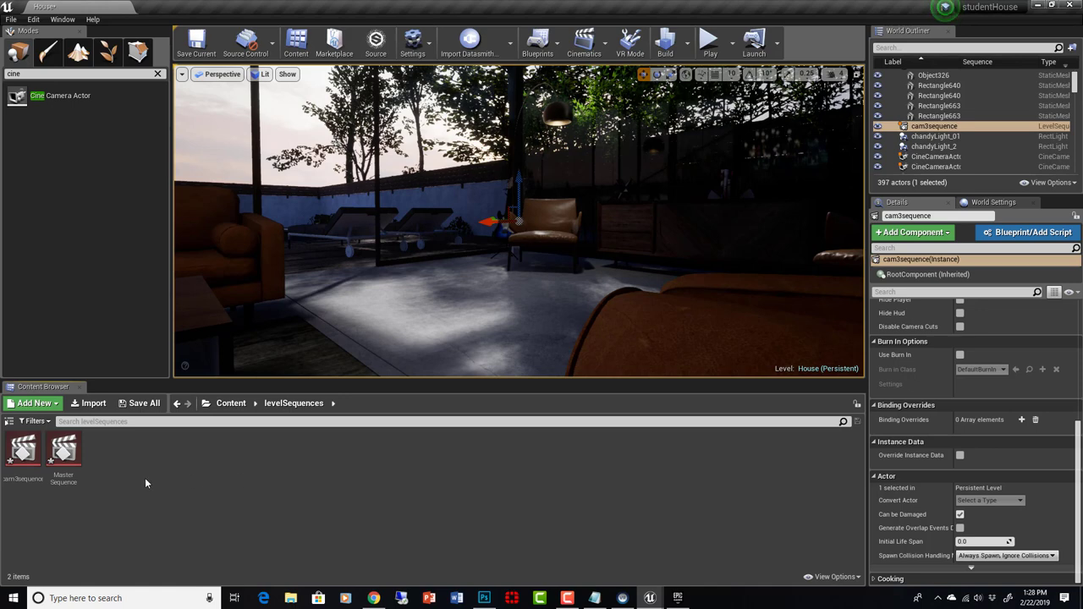
click(23, 449)
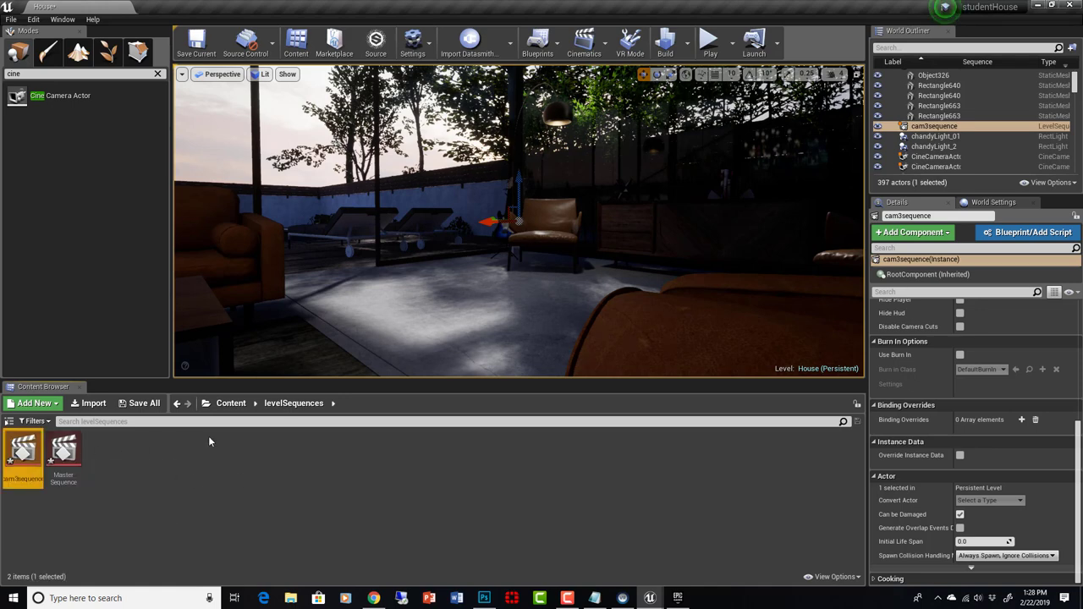
mouse_move(23, 448)
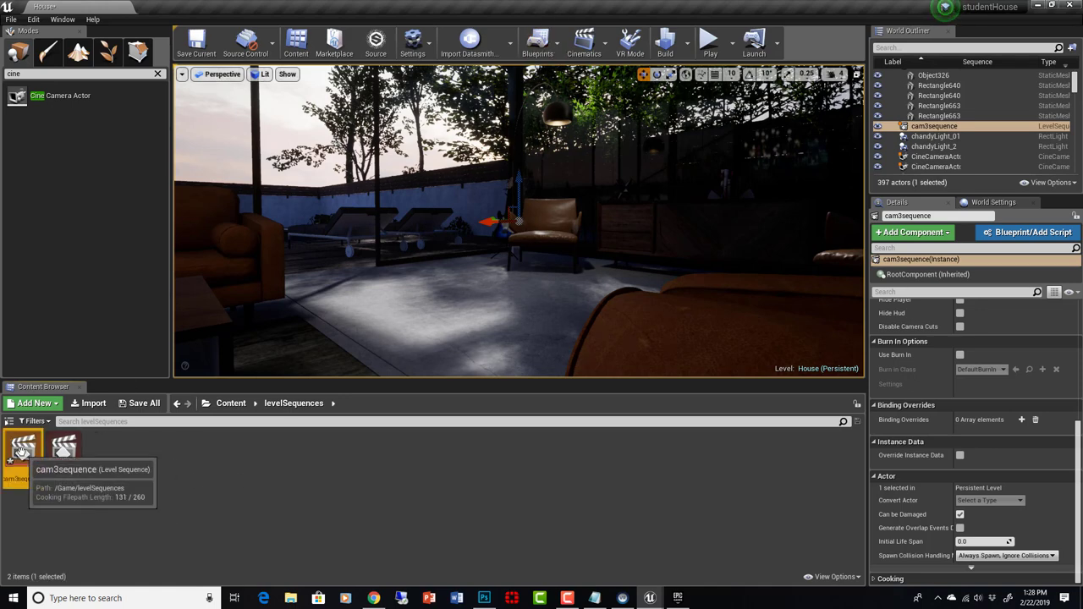
right_click(23, 452)
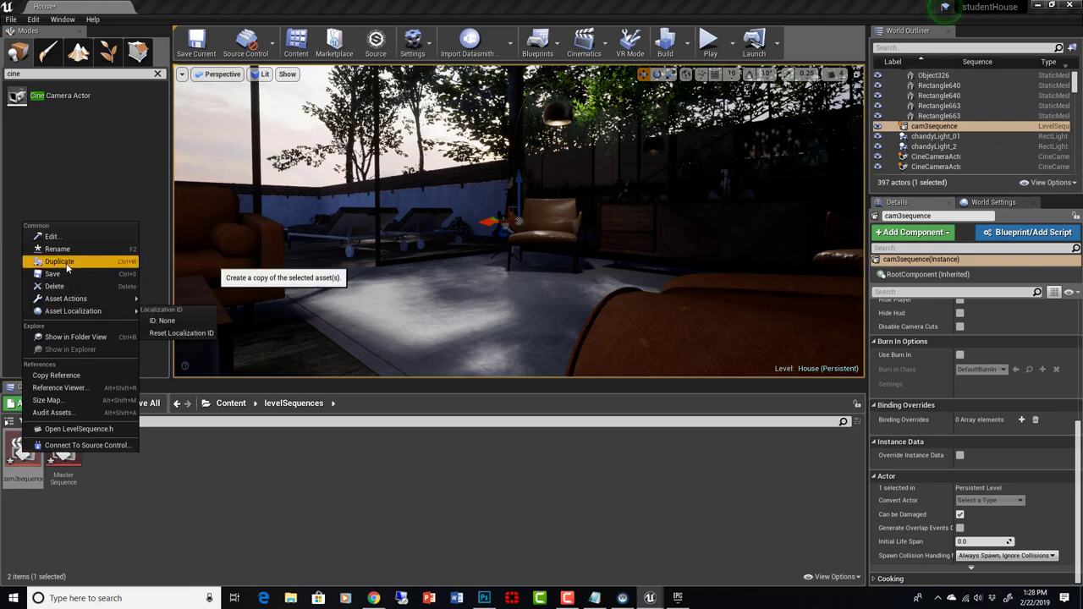
click(60, 262)
text(cam1sequ)
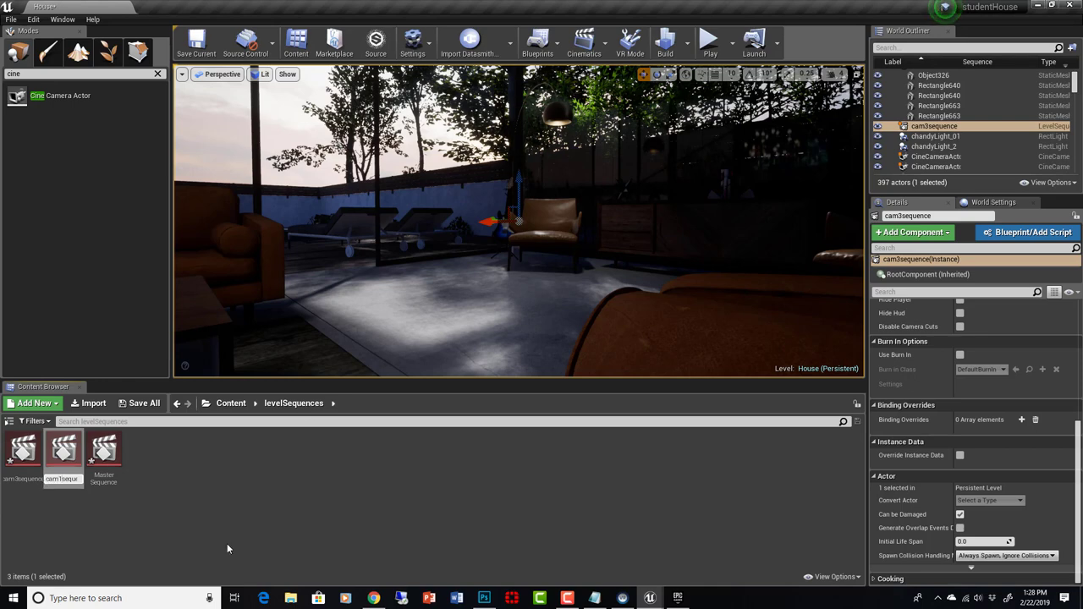
click(23, 452)
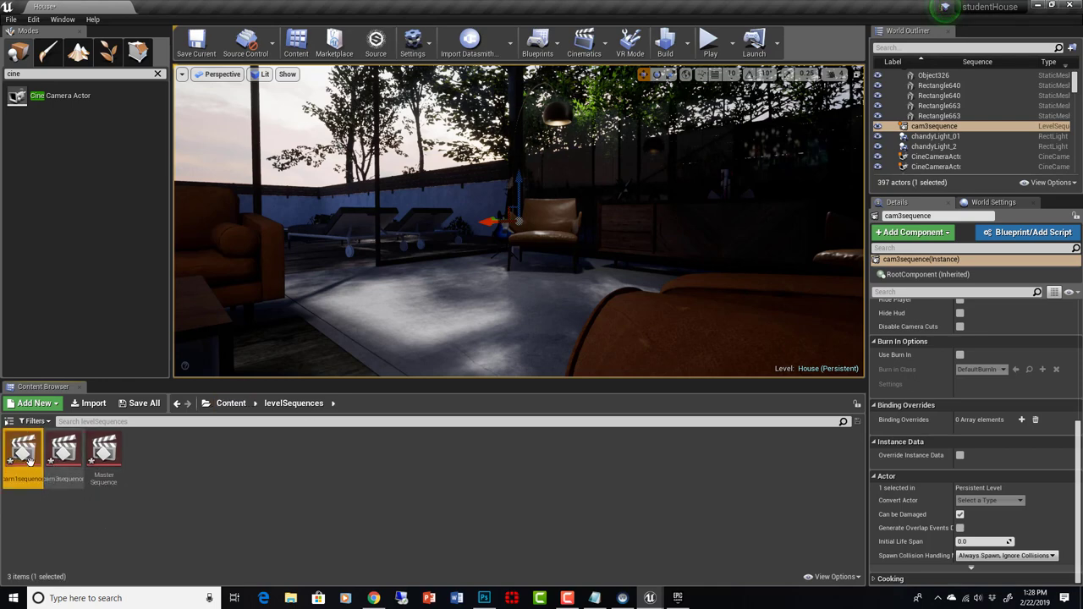
Step: Open cam1sequence in Sequencer and add CineCameraActor1 through Actor To Sequencer
double_click(23, 454)
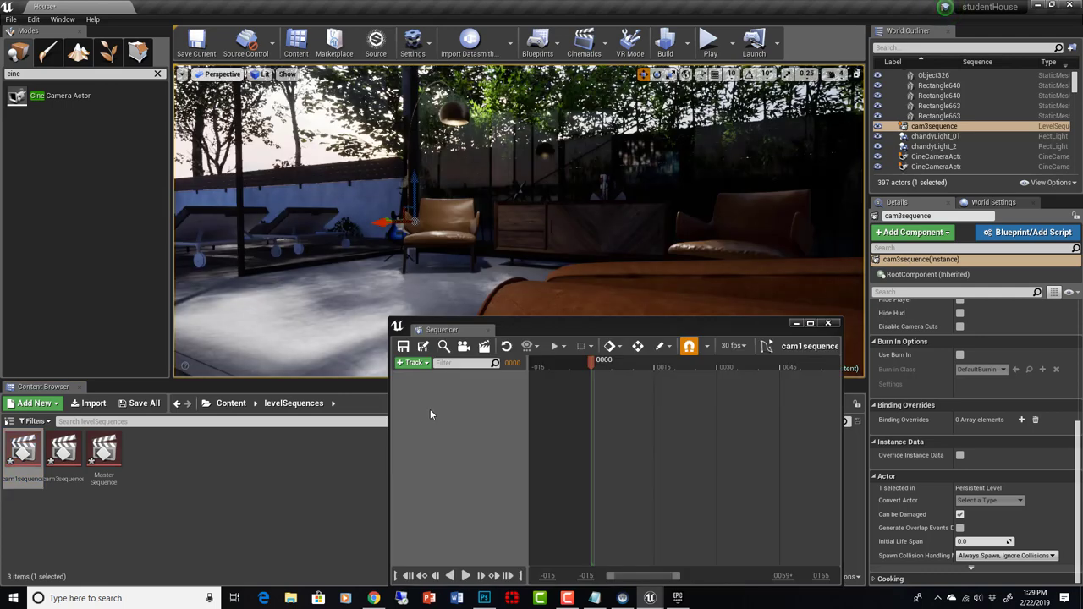
click(412, 362)
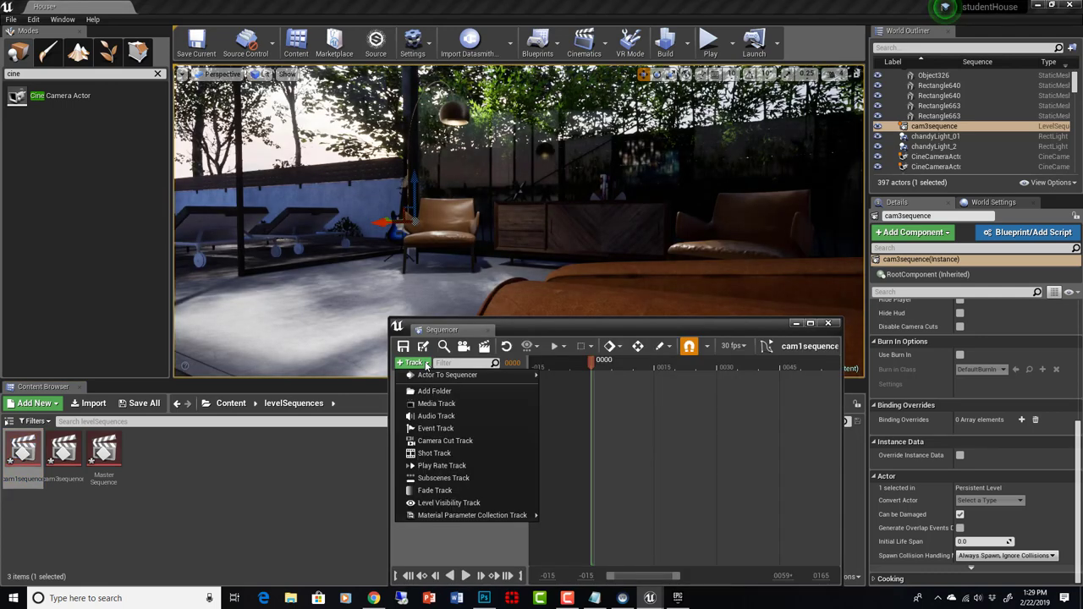
click(446, 375)
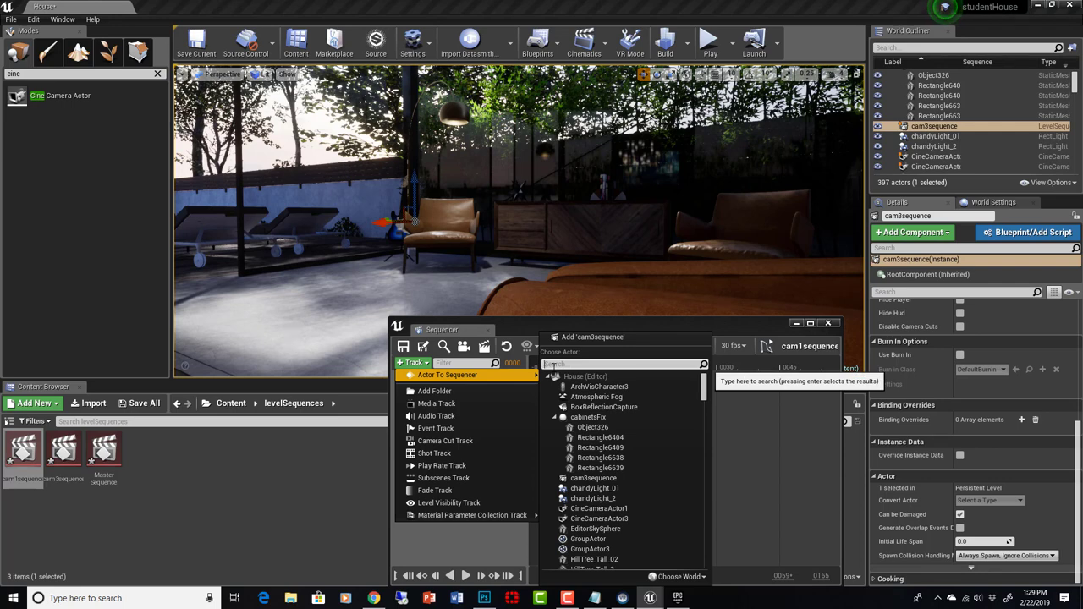
text(c)
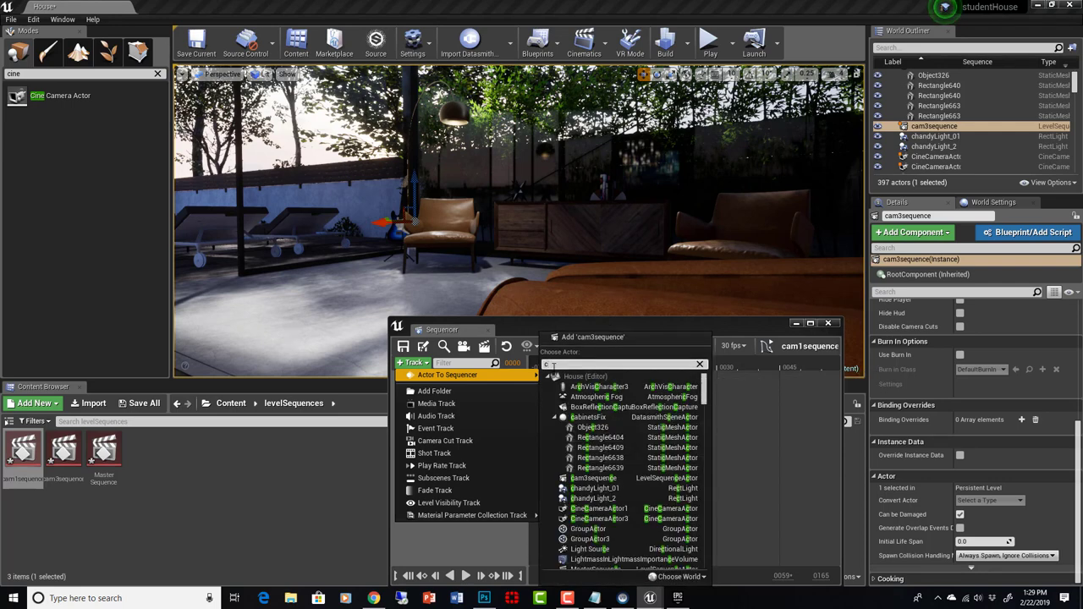
text(cine)
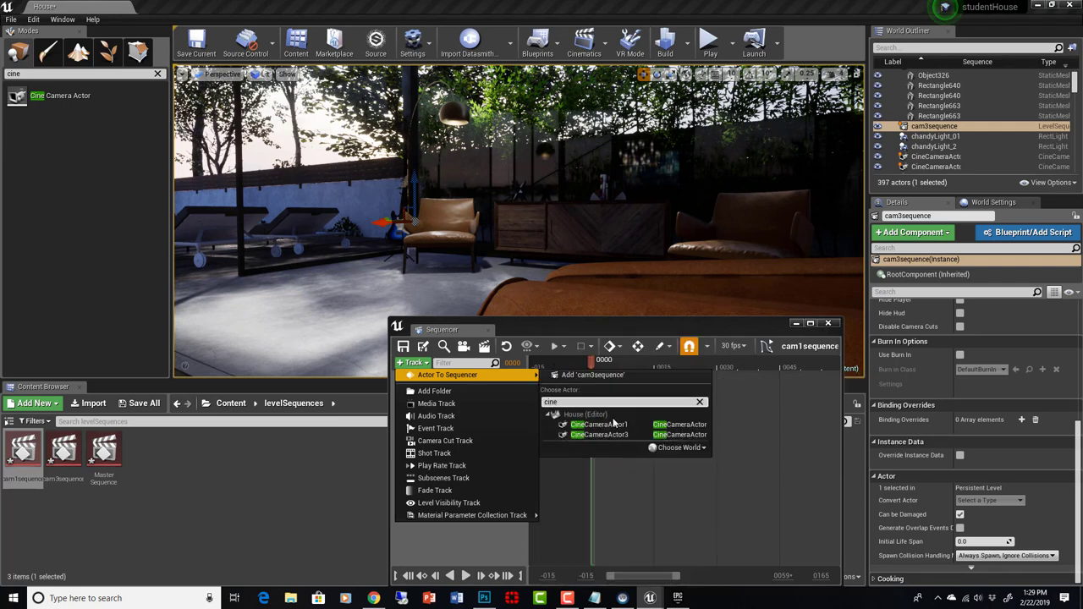
click(599, 423)
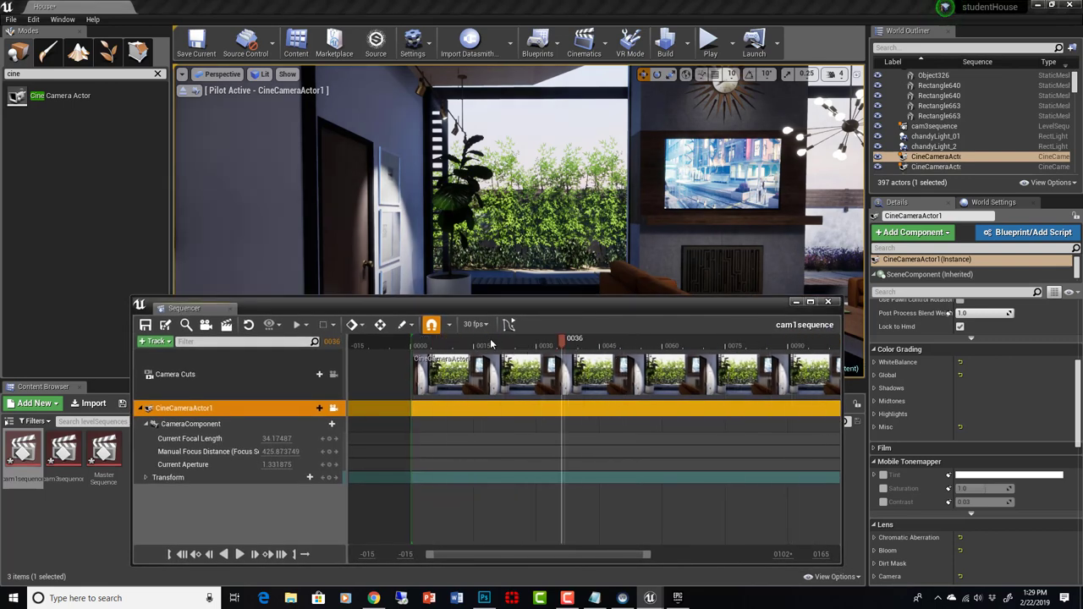
Step: Move the cam1sequence playhead later, toward the shot's end near frame 210
click(706, 346)
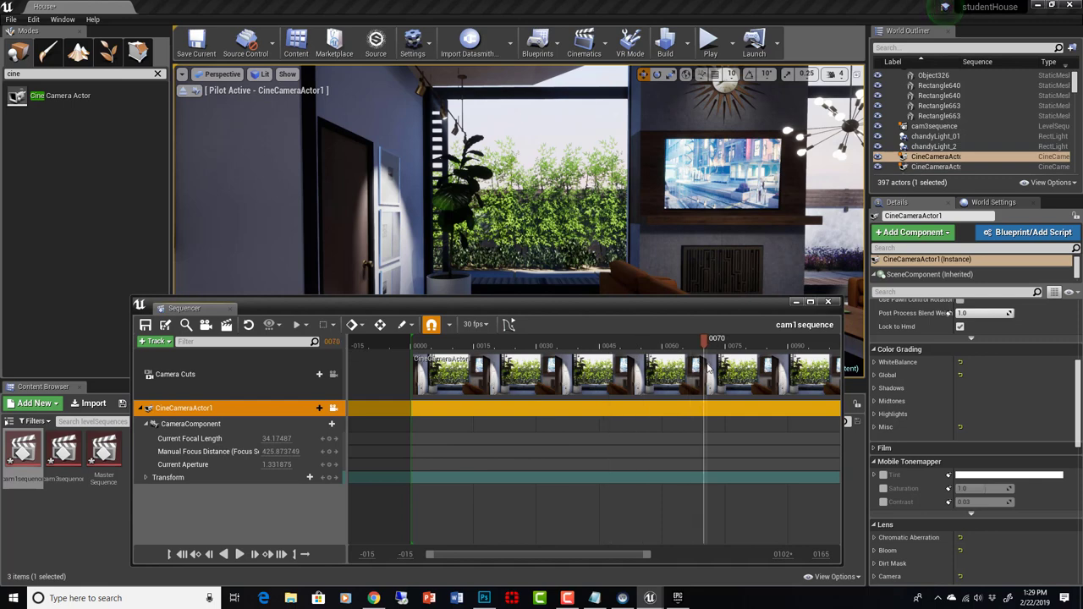
mouse_move(819, 554)
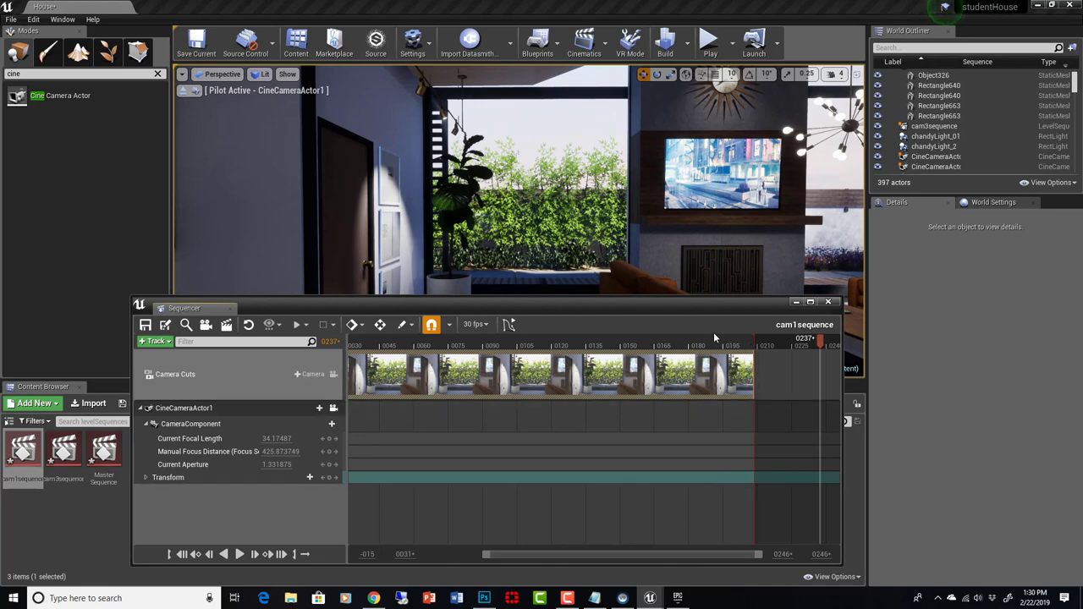
click(677, 345)
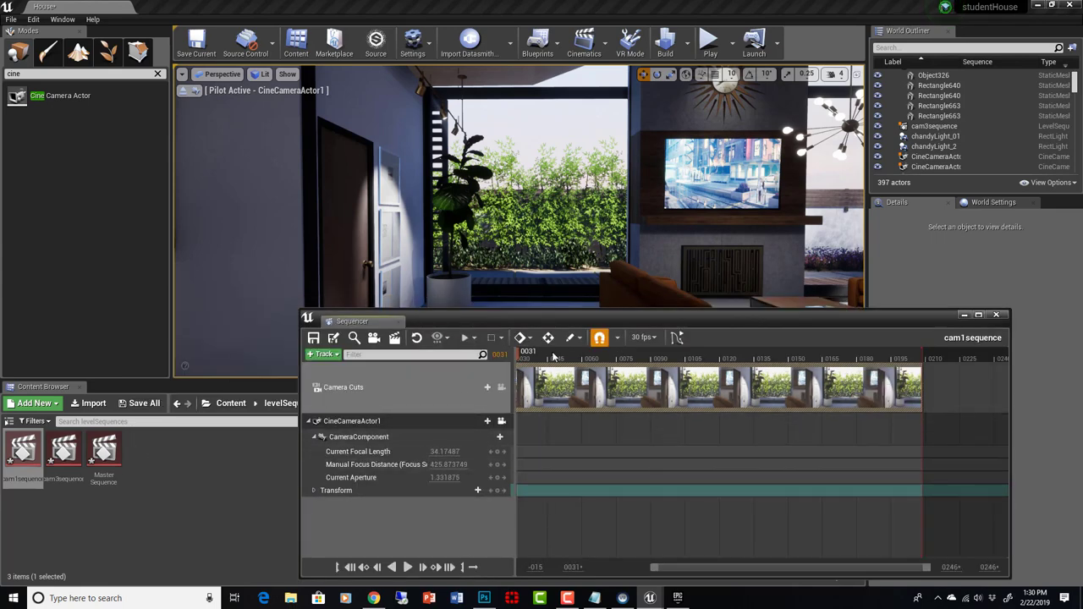
Step: Return the playhead to frame 0, key focus distance, then move to around frame 73
click(549, 355)
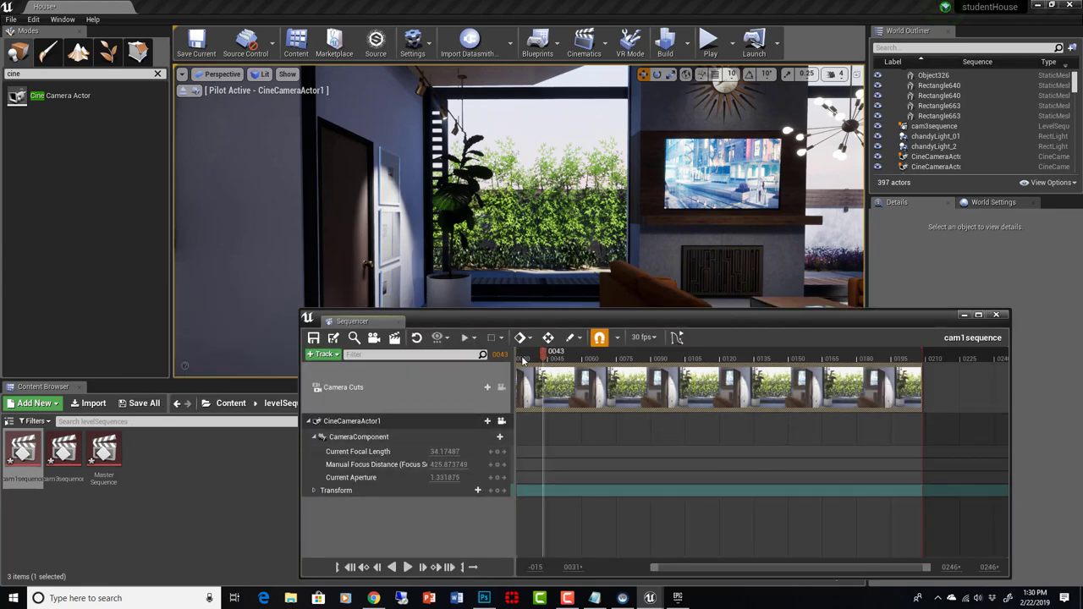
drag(542, 351, 529, 351)
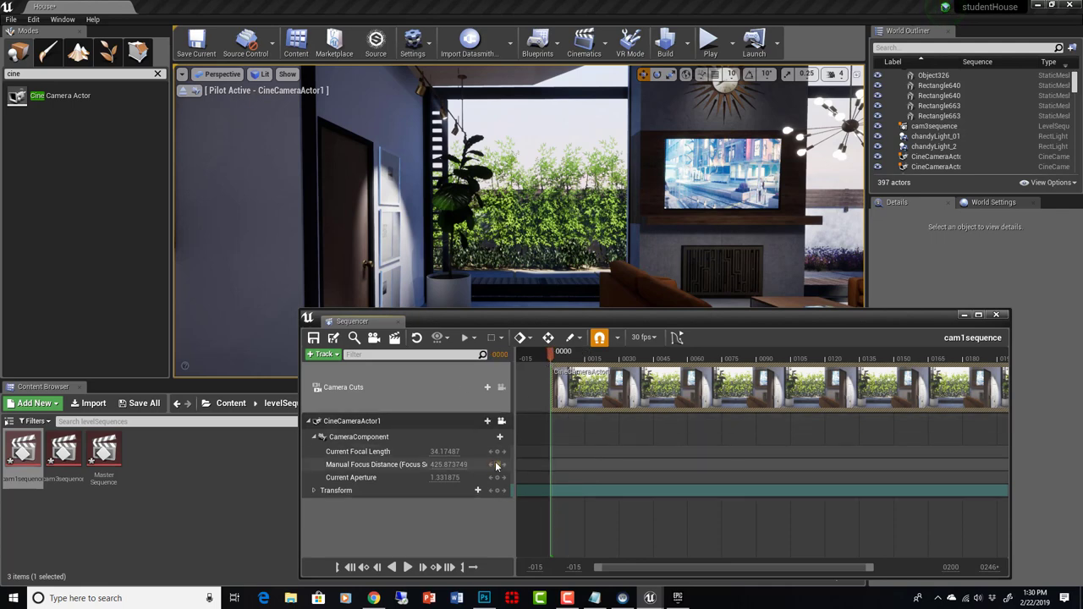
mouse_move(495, 464)
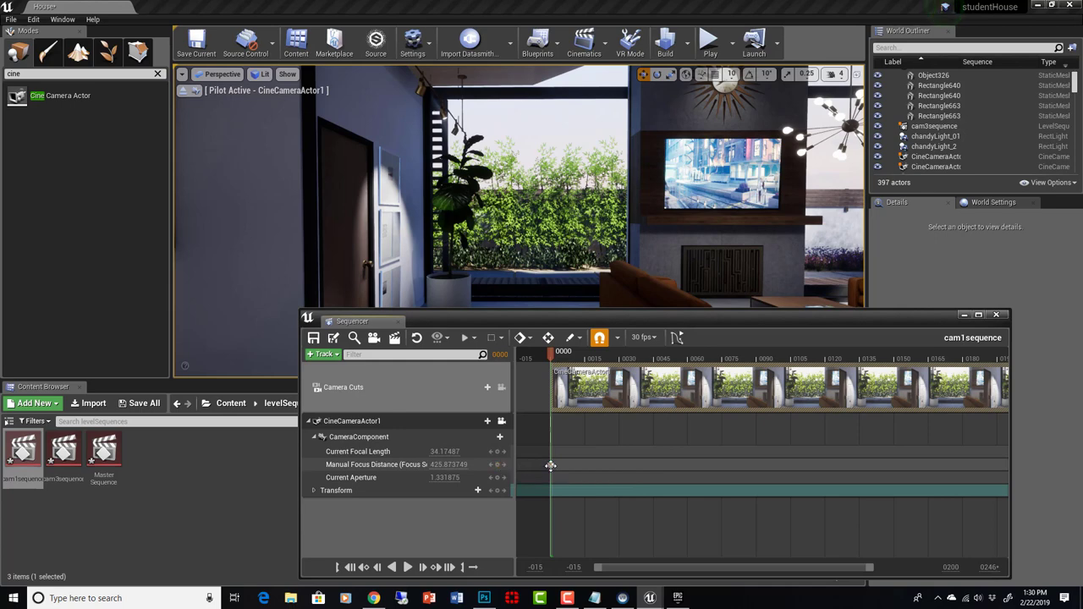
click(658, 358)
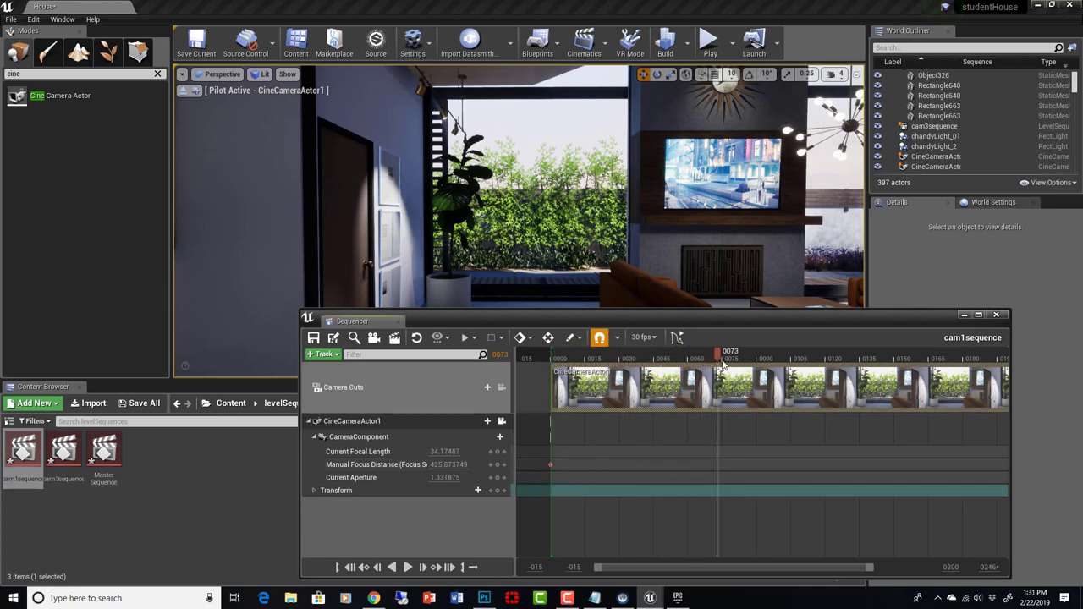
drag(717, 350, 723, 350)
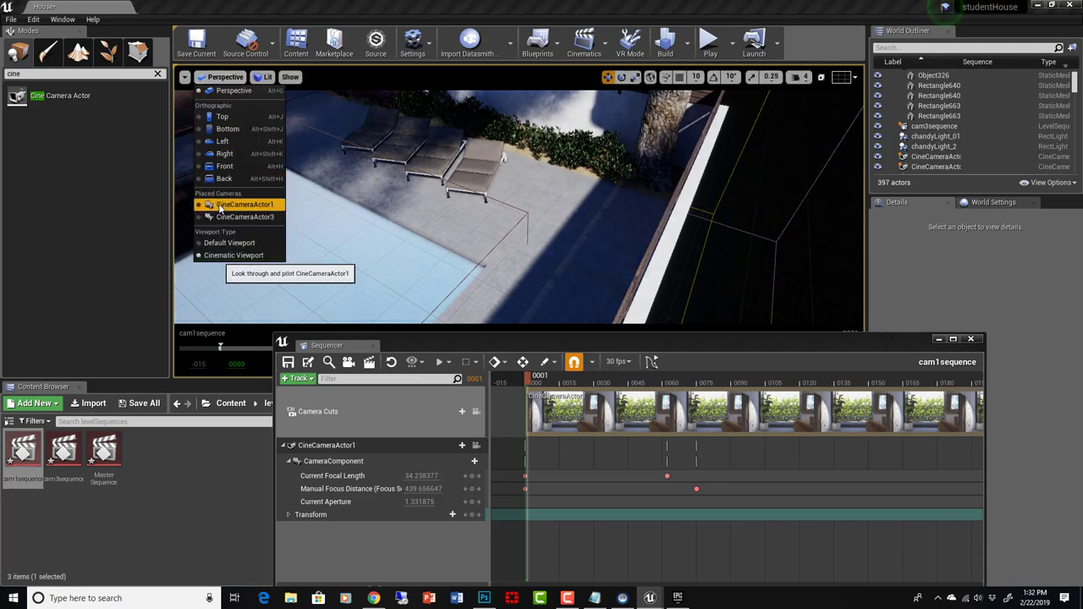
Step: Pilot CineCameraActor1 and scrub the timeline to preview the focus change
click(243, 203)
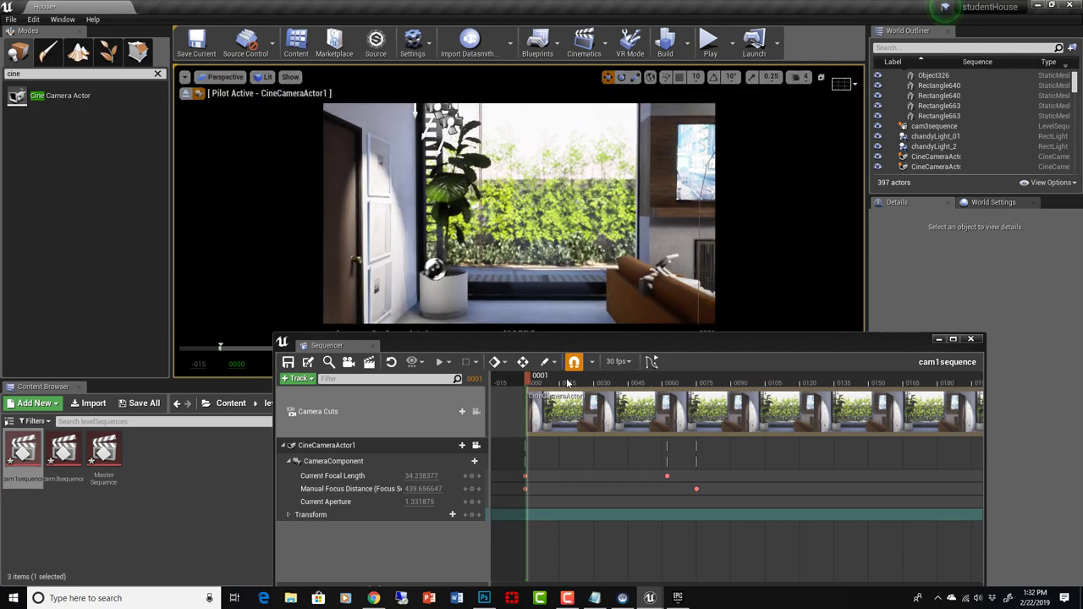
click(643, 374)
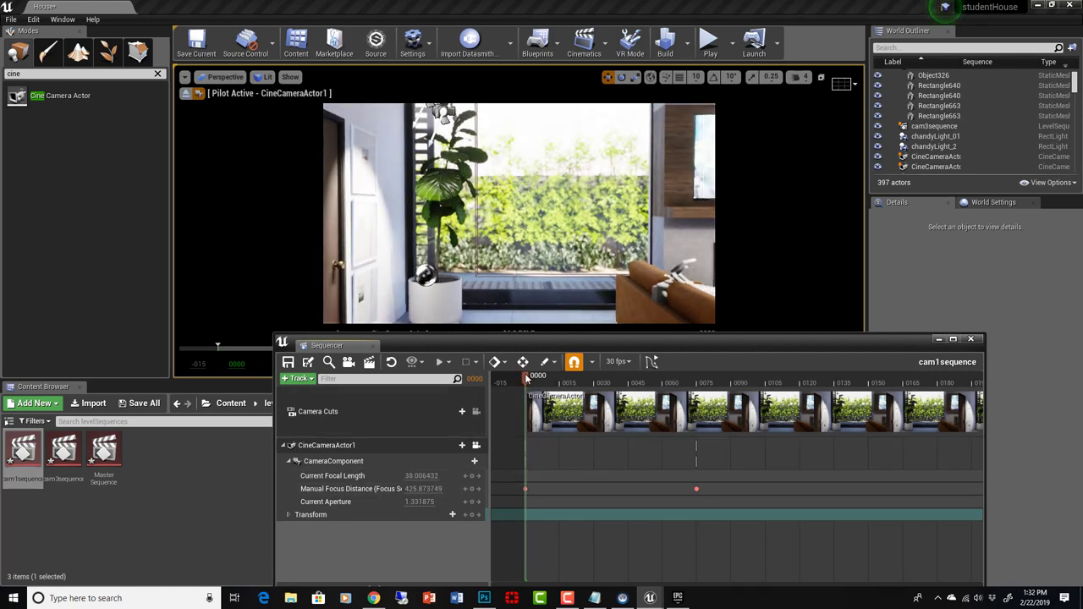
drag(525, 375, 664, 375)
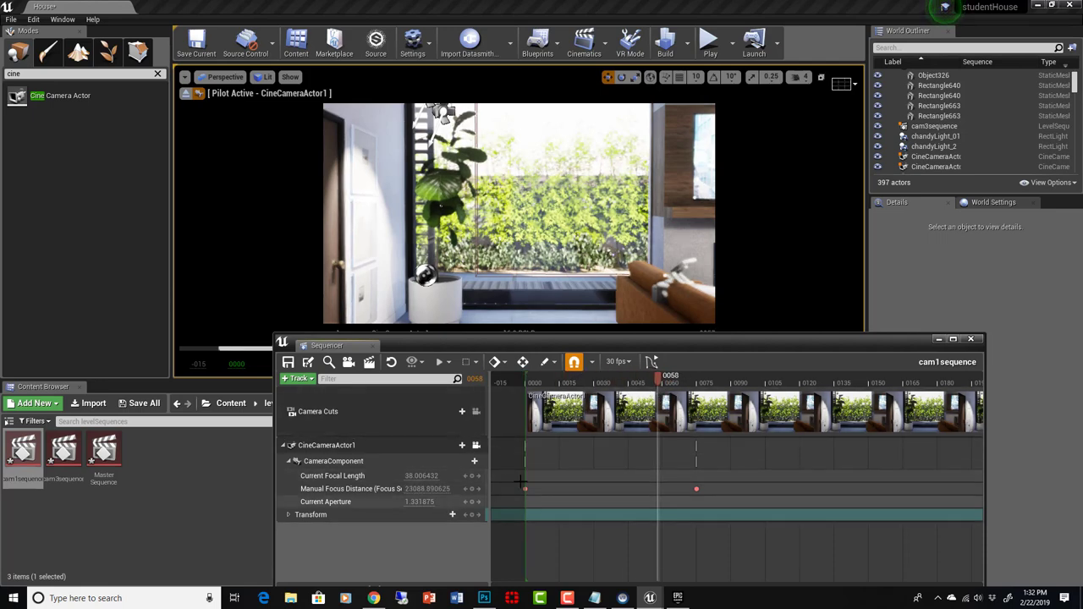
mouse_move(480, 491)
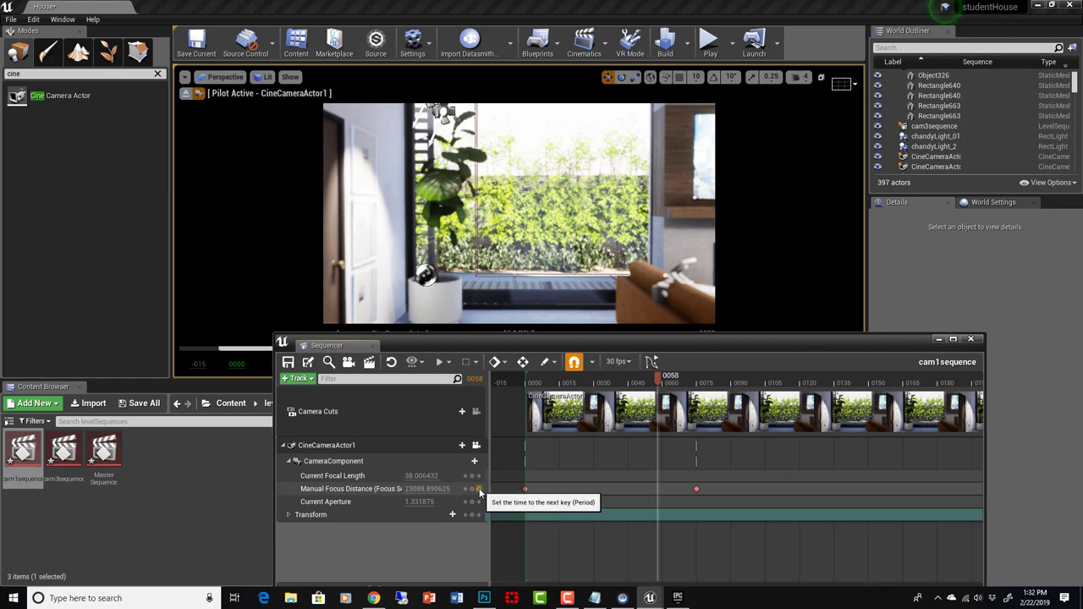
click(479, 489)
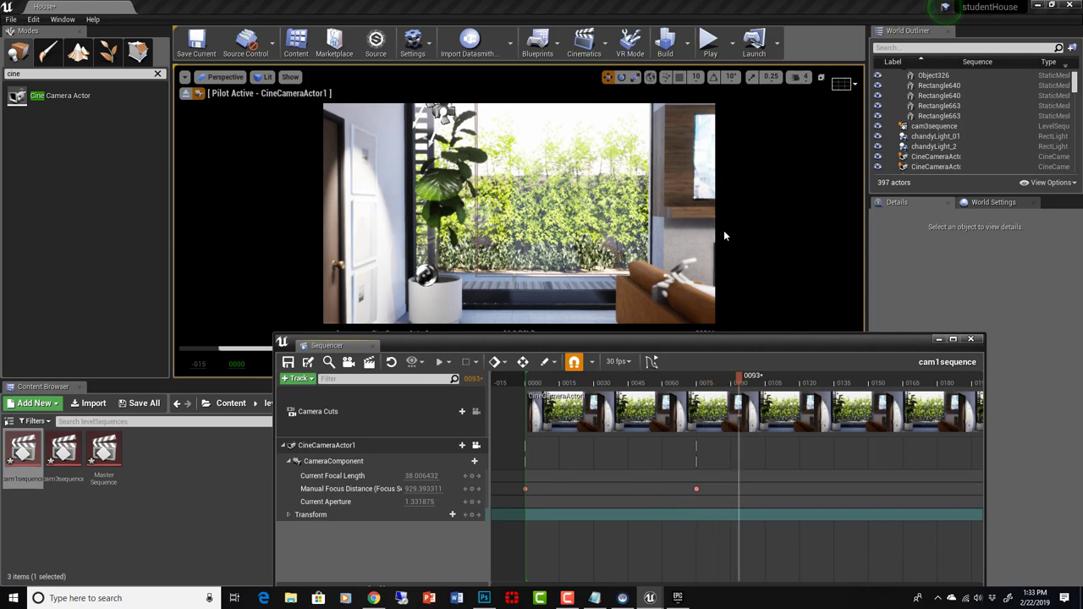
Step: Scrub through the focus pull again and expand the camera's Transform track
click(820, 382)
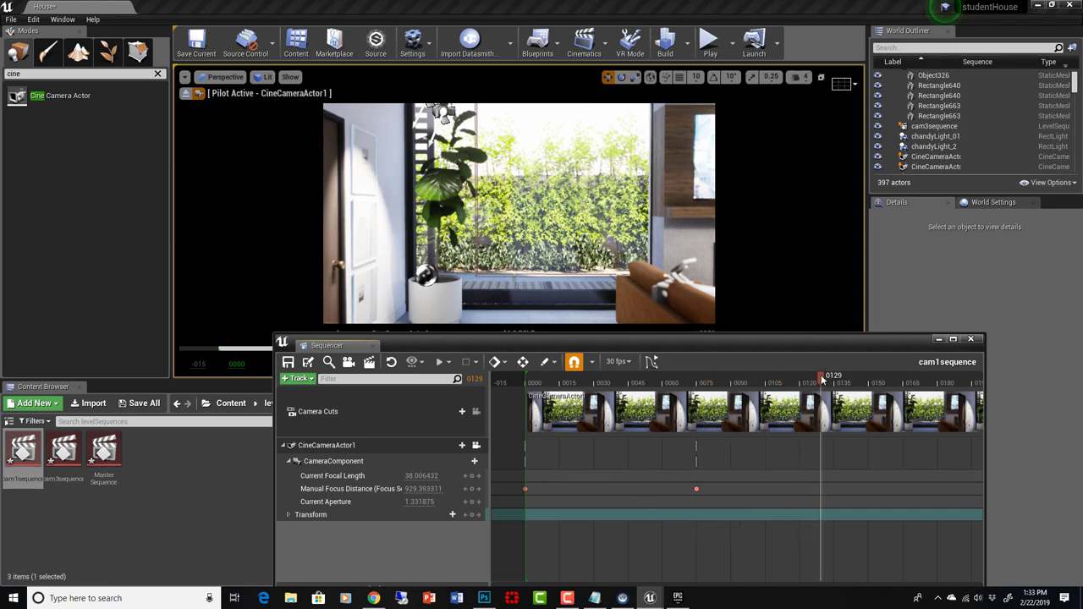
drag(821, 381, 522, 381)
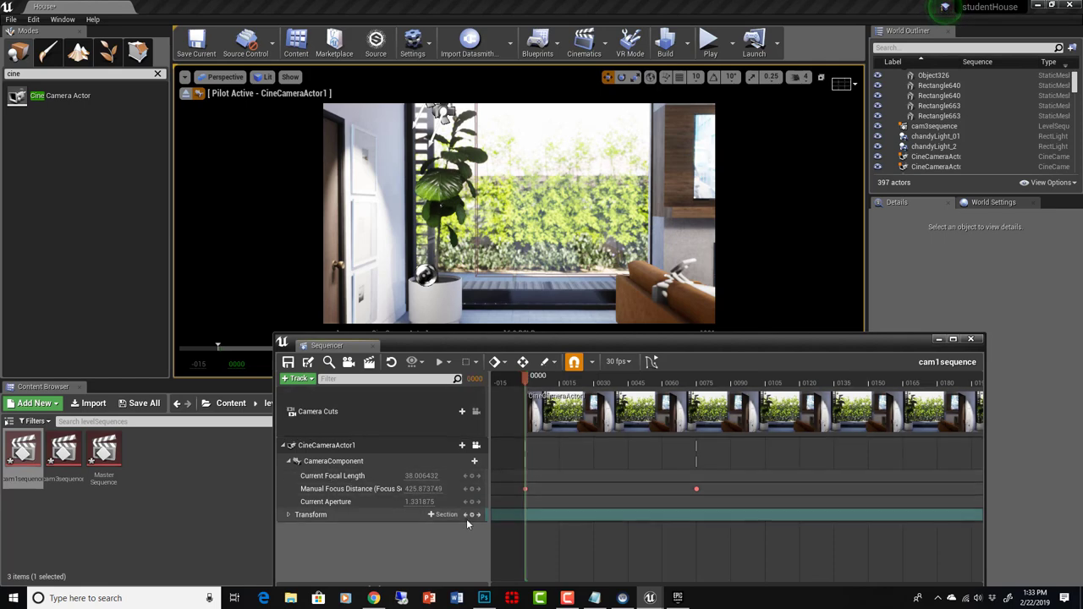
click(289, 515)
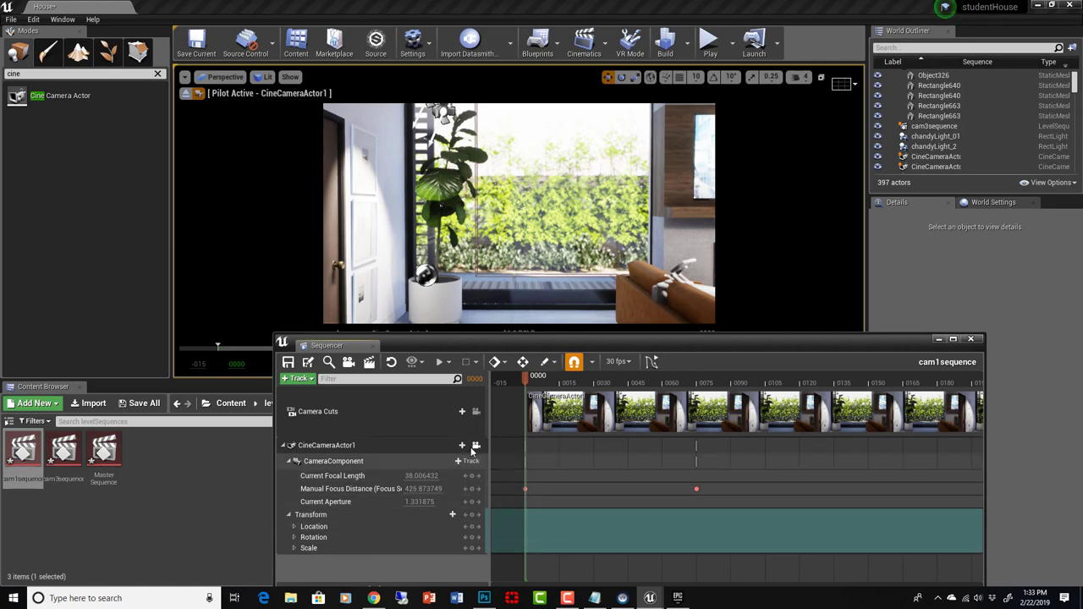
Step: Open the list of tracks available to add to CineCameraActor1's camera
click(462, 446)
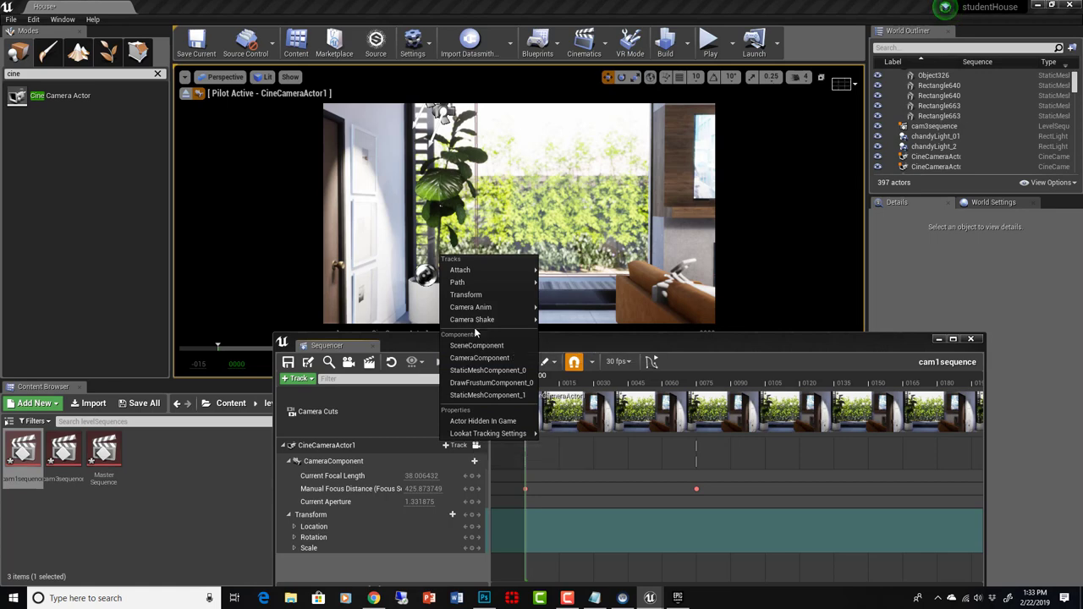
mouse_move(470, 307)
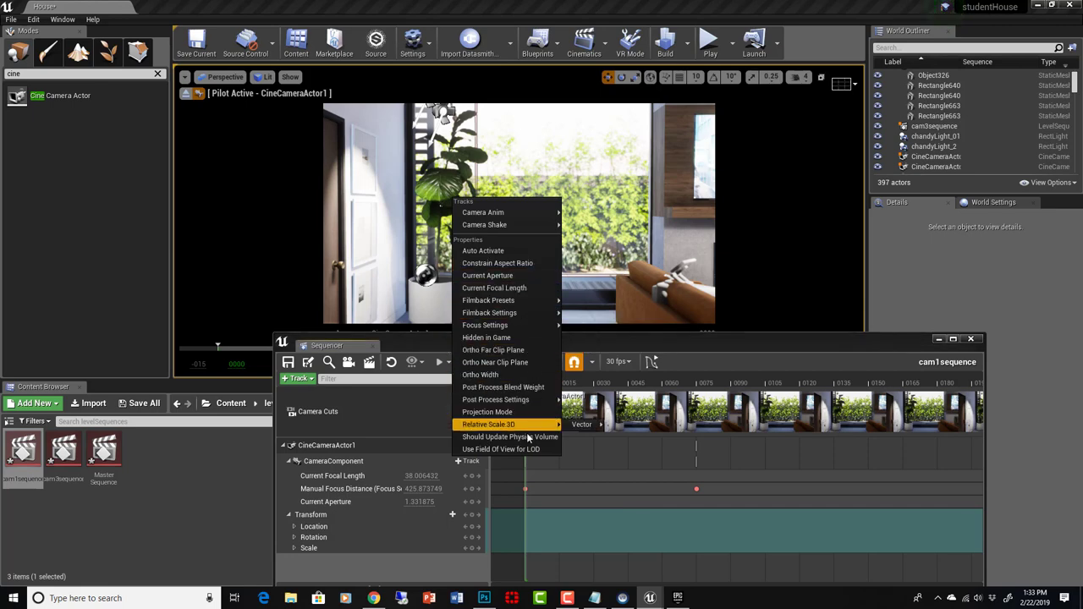
mouse_move(489, 312)
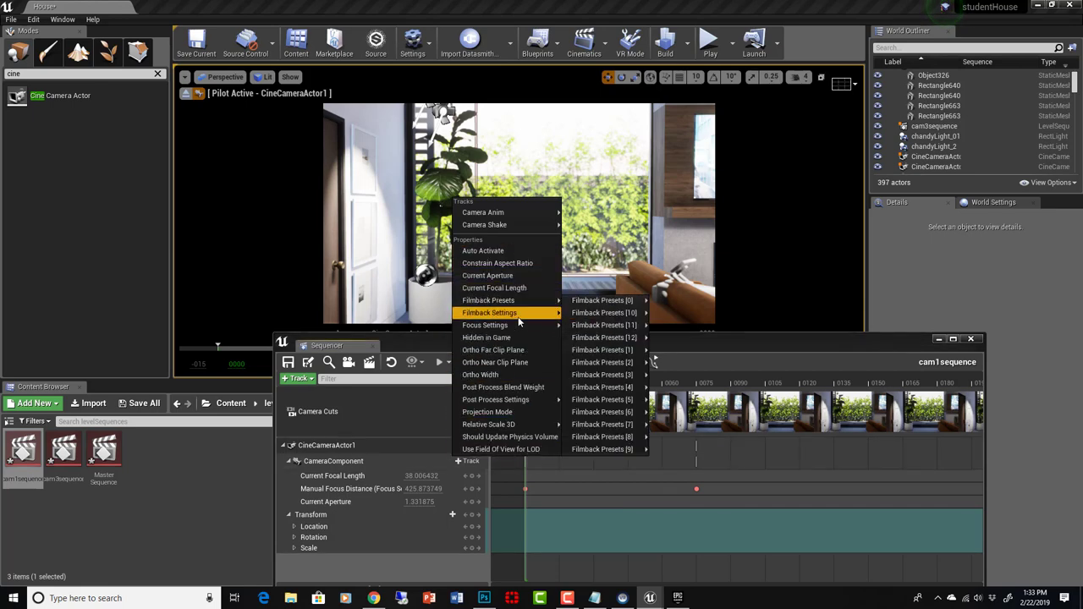
mouse_move(484, 324)
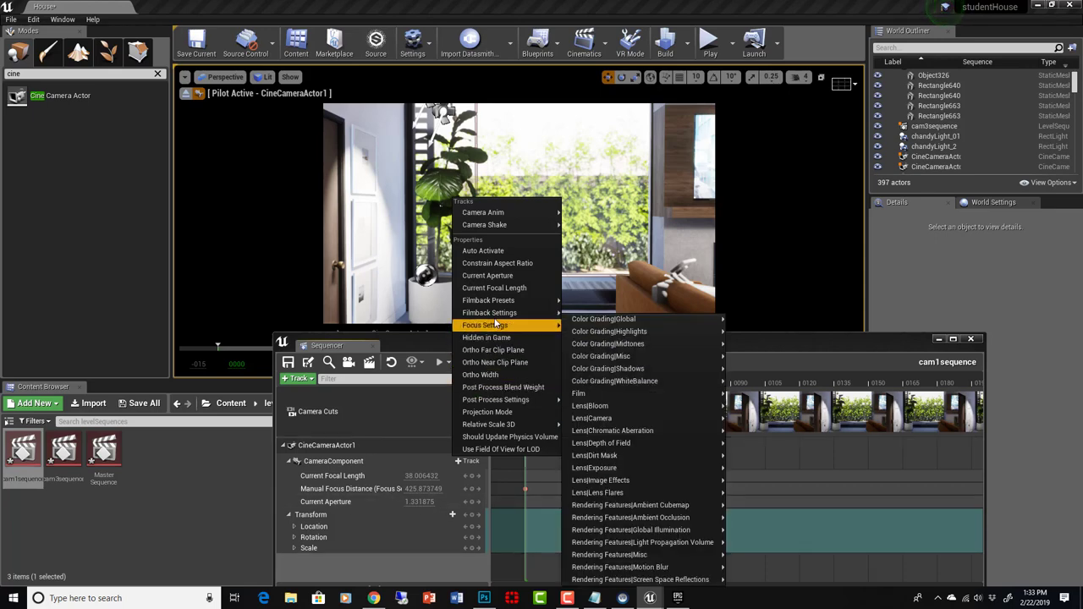
mouse_move(496, 399)
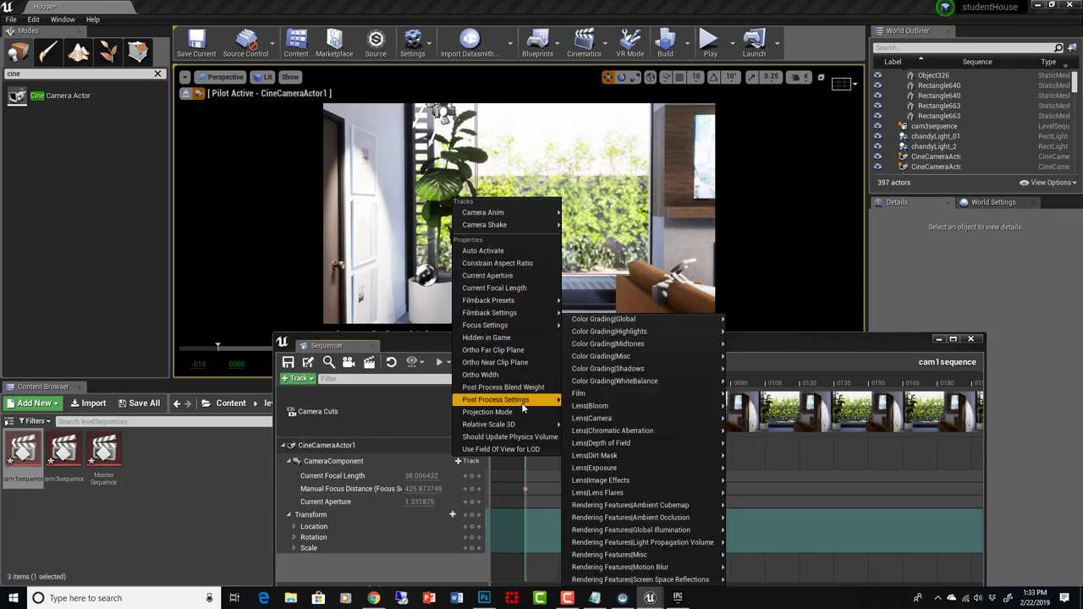
mouse_move(590, 405)
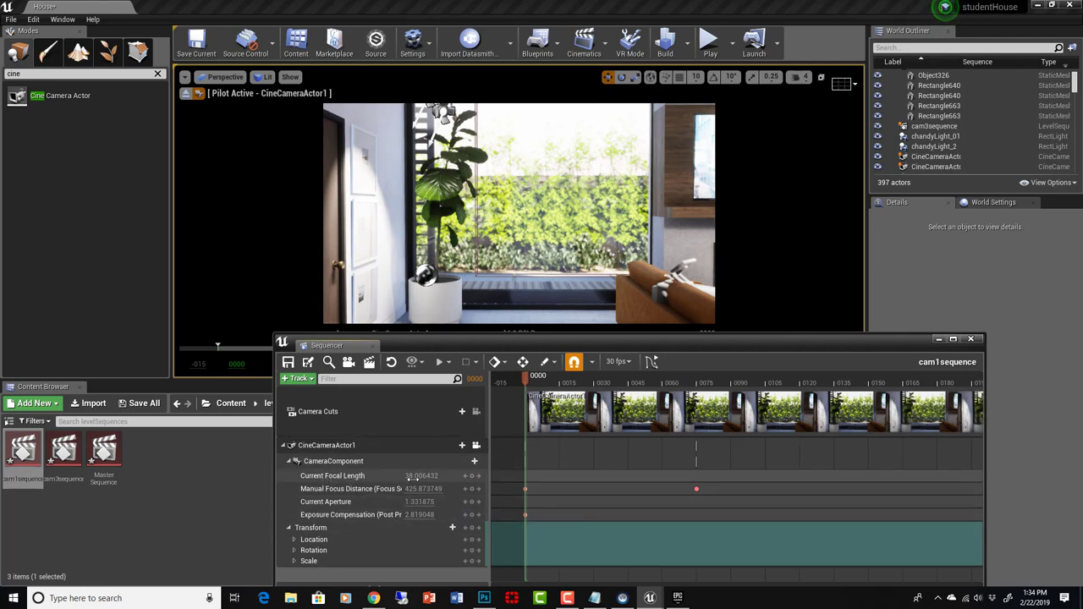
mouse_move(465, 475)
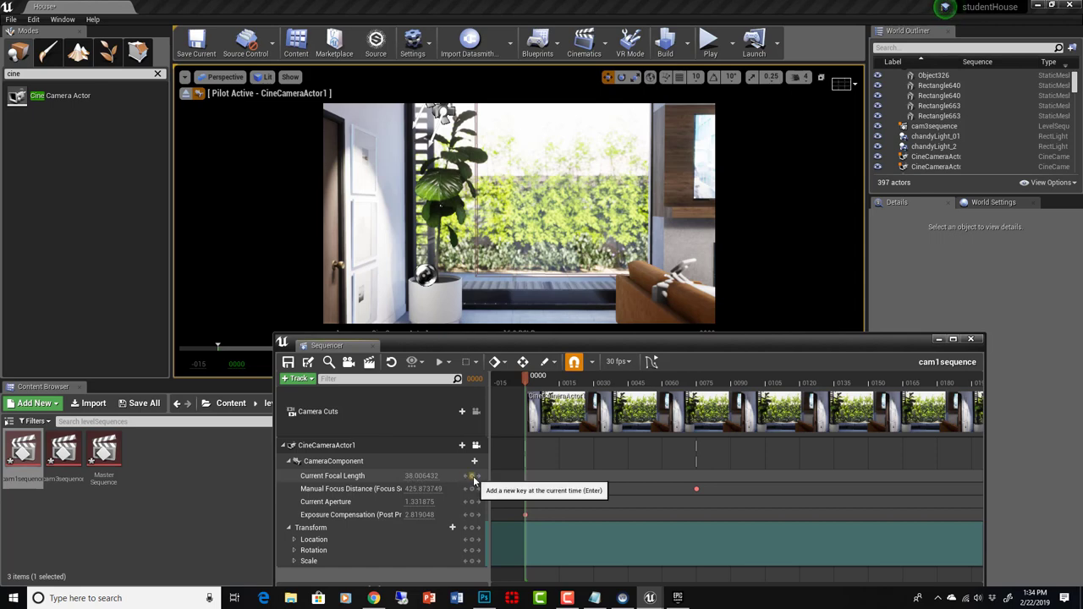
click(664, 383)
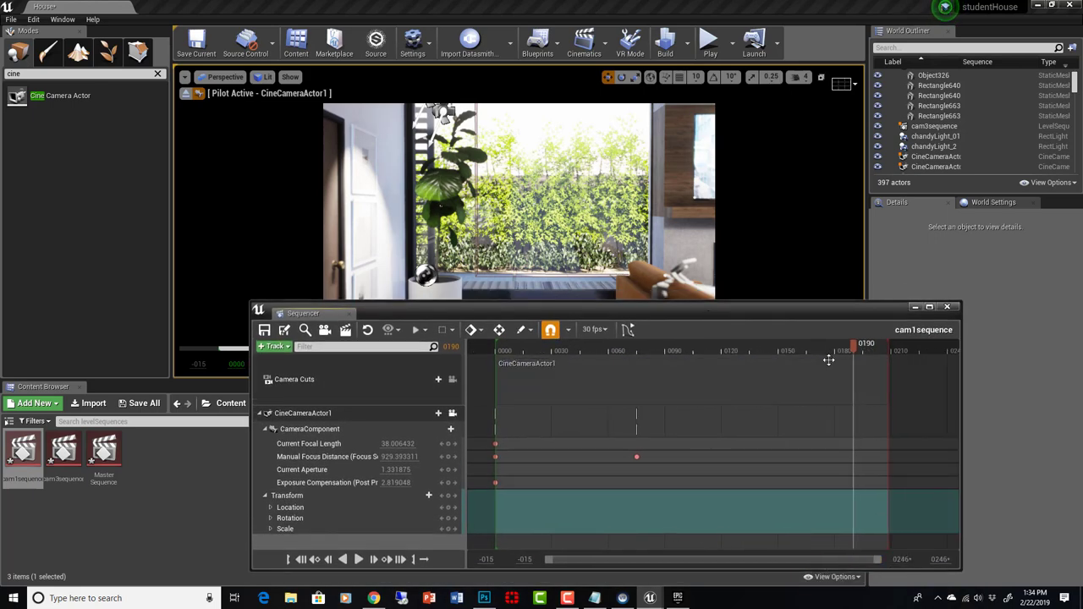
drag(862, 350, 890, 350)
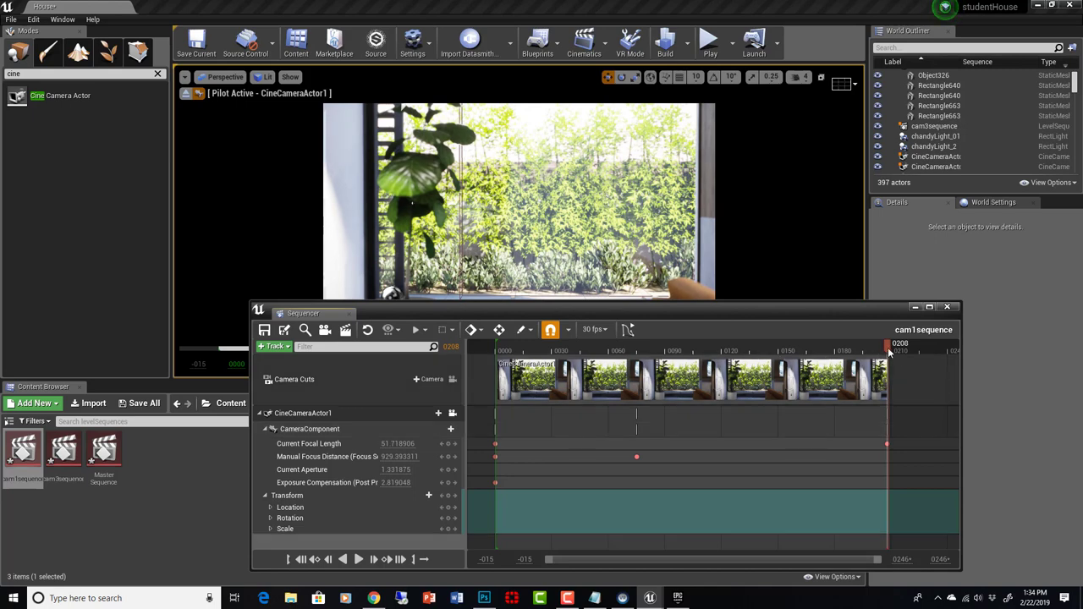
drag(889, 345, 474, 345)
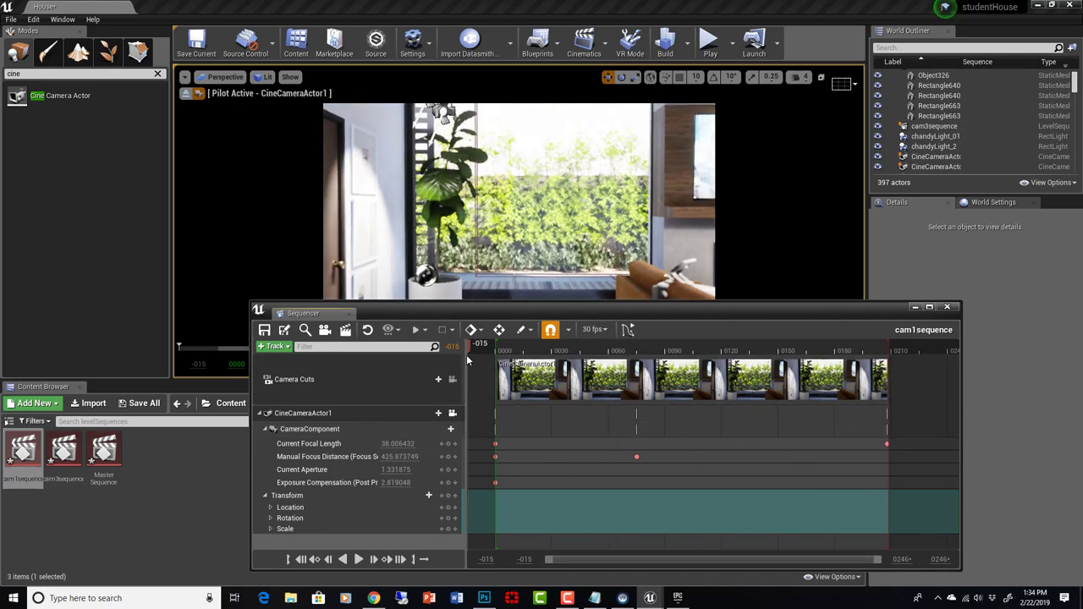
click(357, 560)
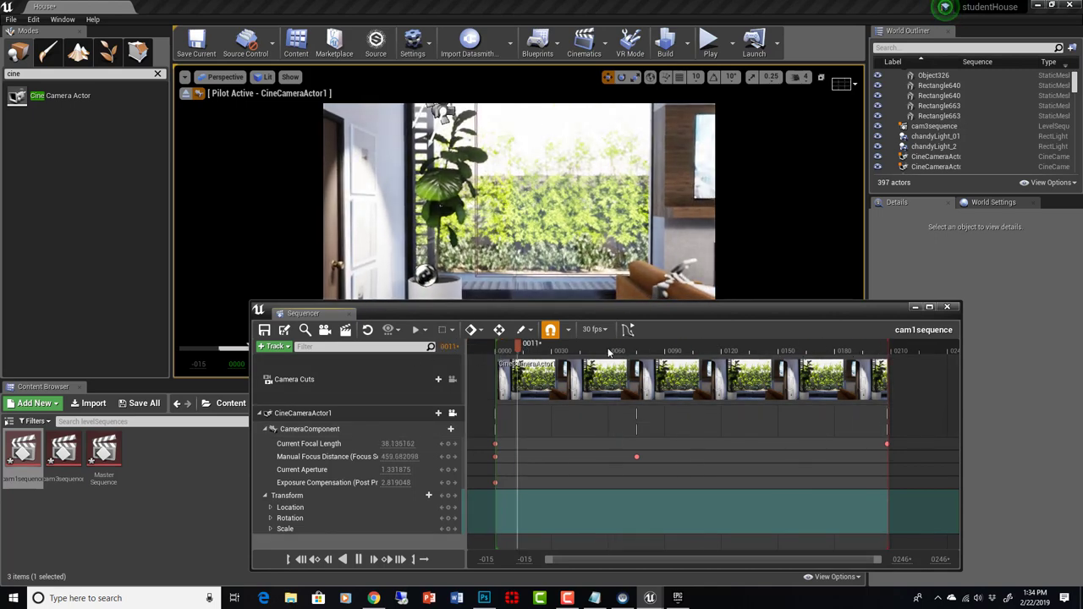
drag(513, 348, 631, 348)
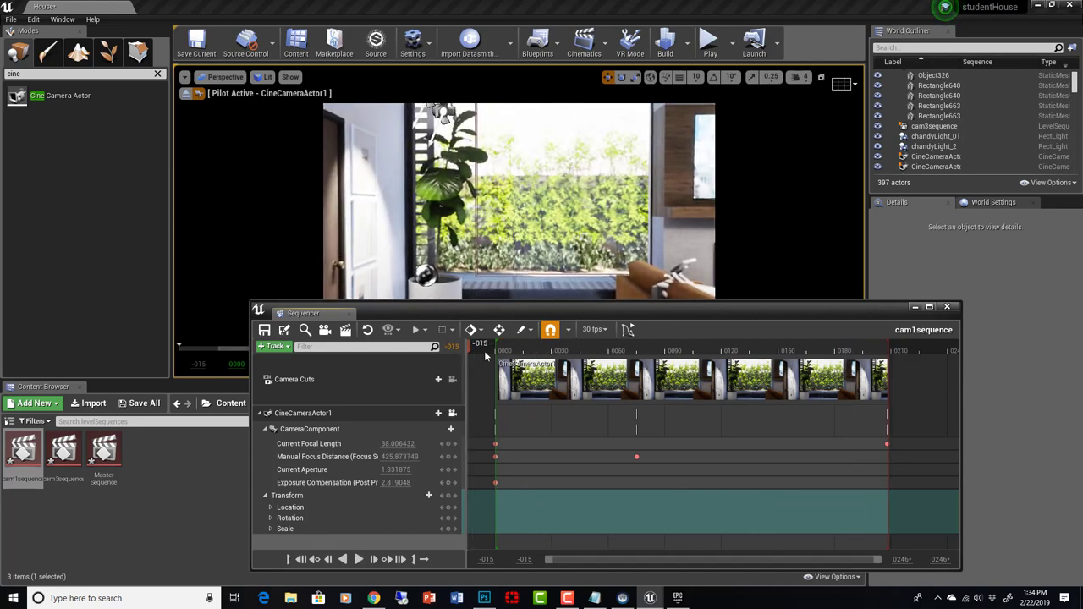
click(717, 350)
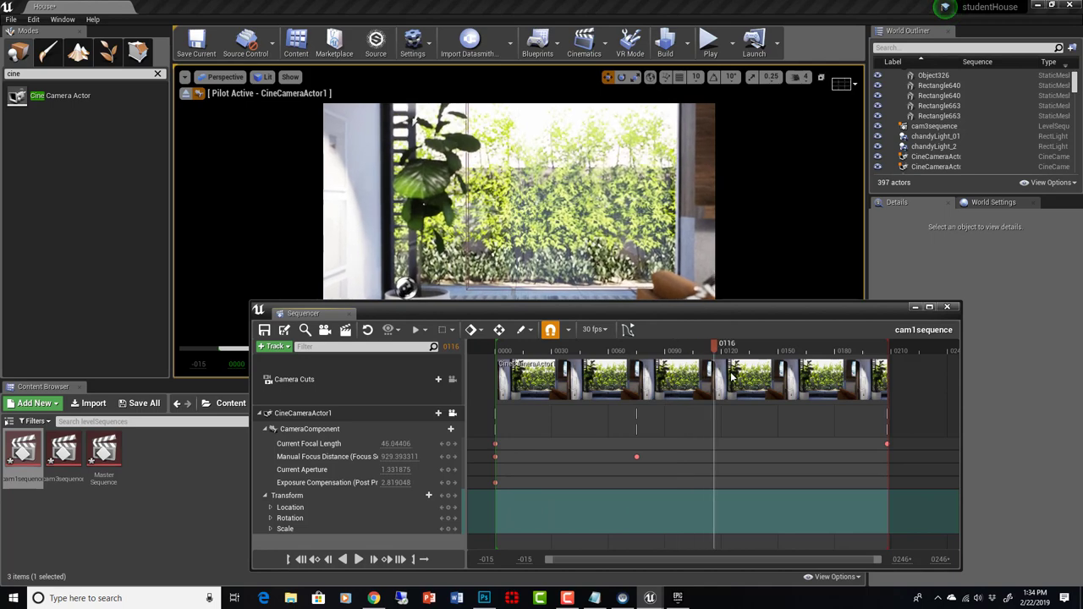
drag(715, 343, 852, 344)
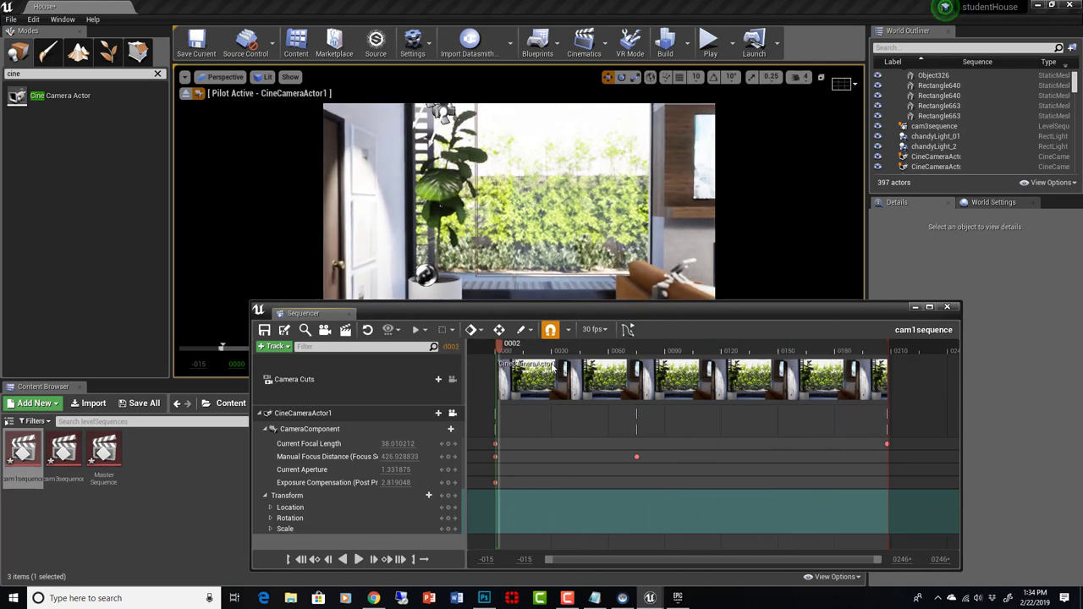
click(780, 347)
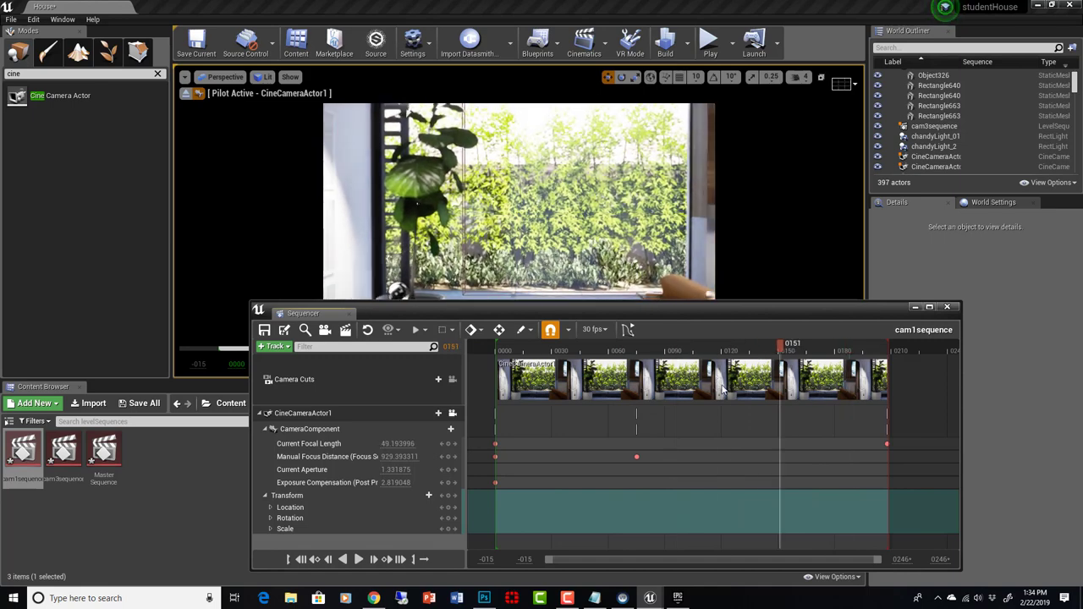
drag(779, 347, 867, 347)
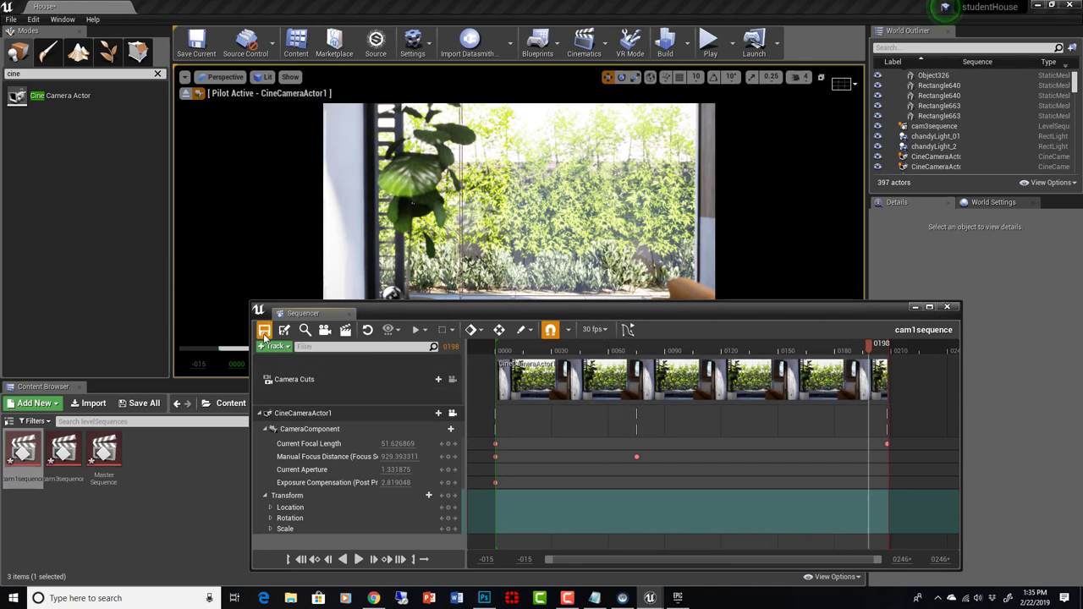
mouse_move(103, 449)
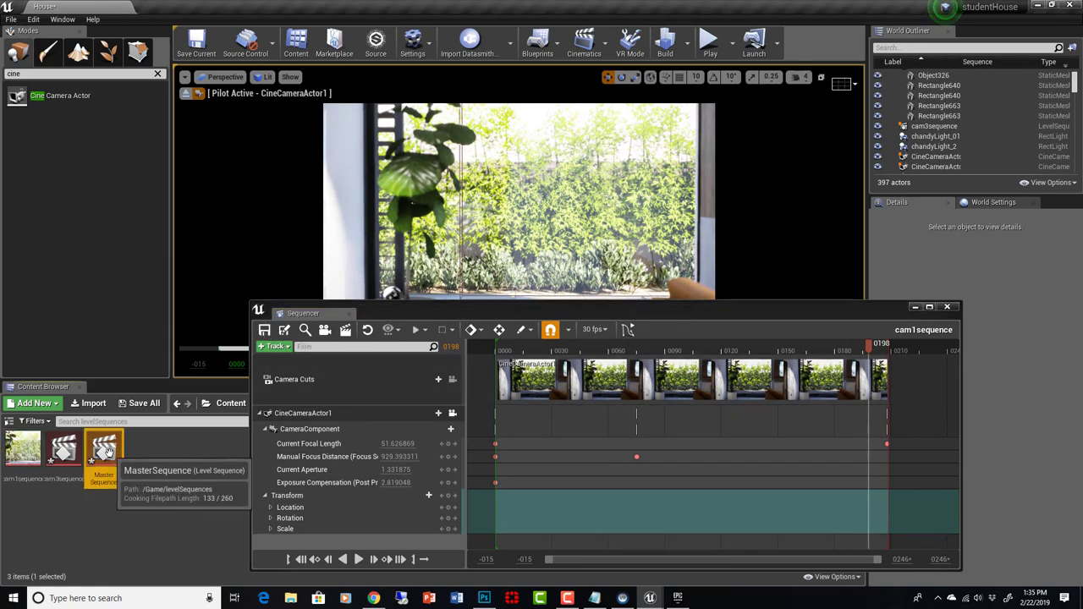
Step: Open MasterSequence, add a Shots track and insert cam1sequence as the first shot
double_click(103, 448)
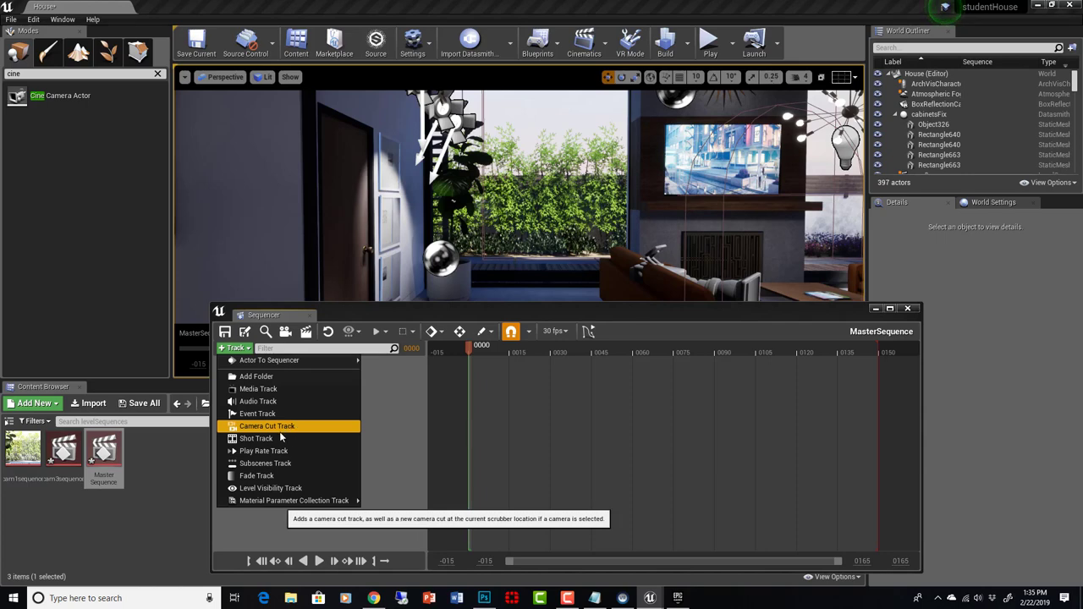
click(256, 438)
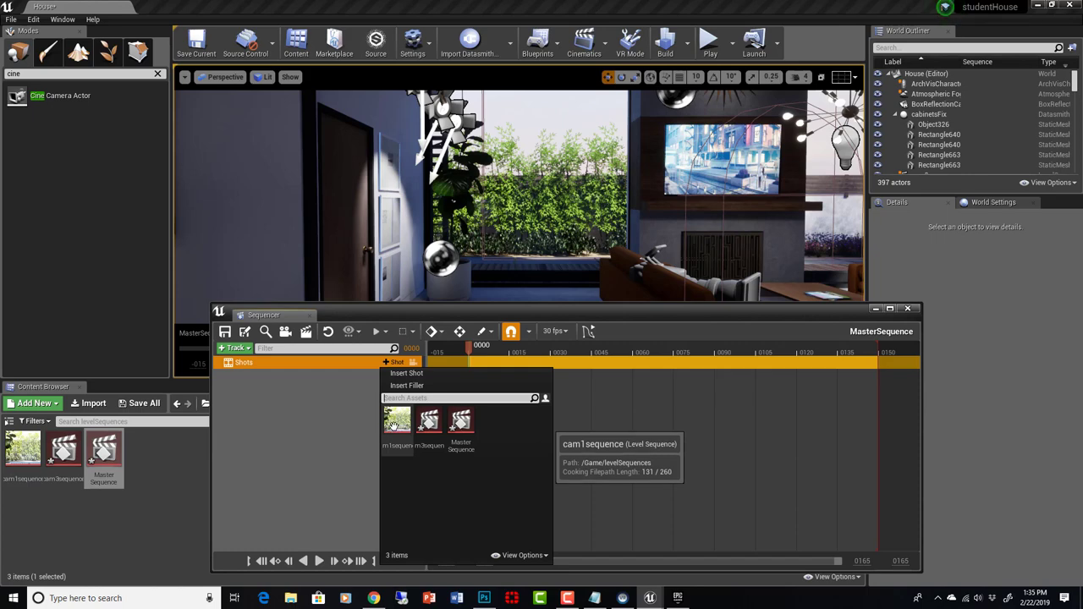
click(397, 420)
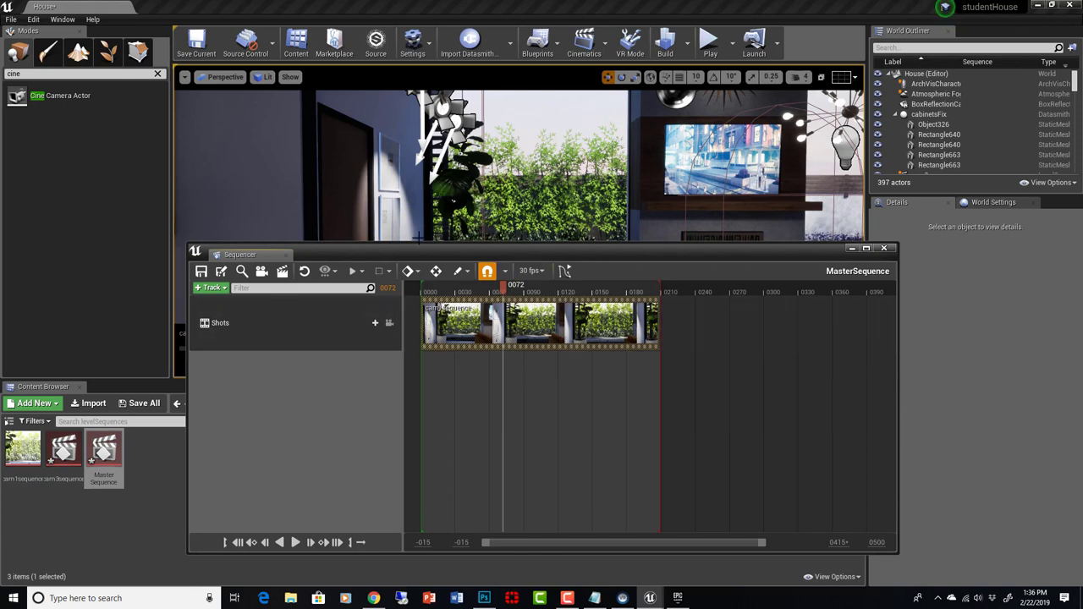
mouse_move(64, 448)
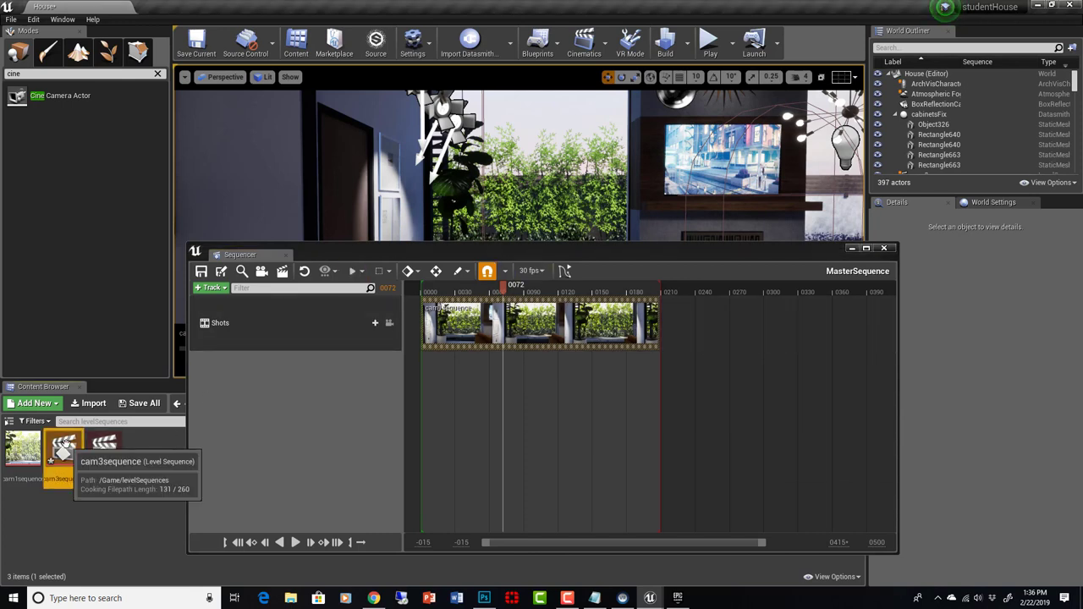
Step: Open cam3sequence and add CineCameraActor3 through Actor To Sequencer
double_click(63, 448)
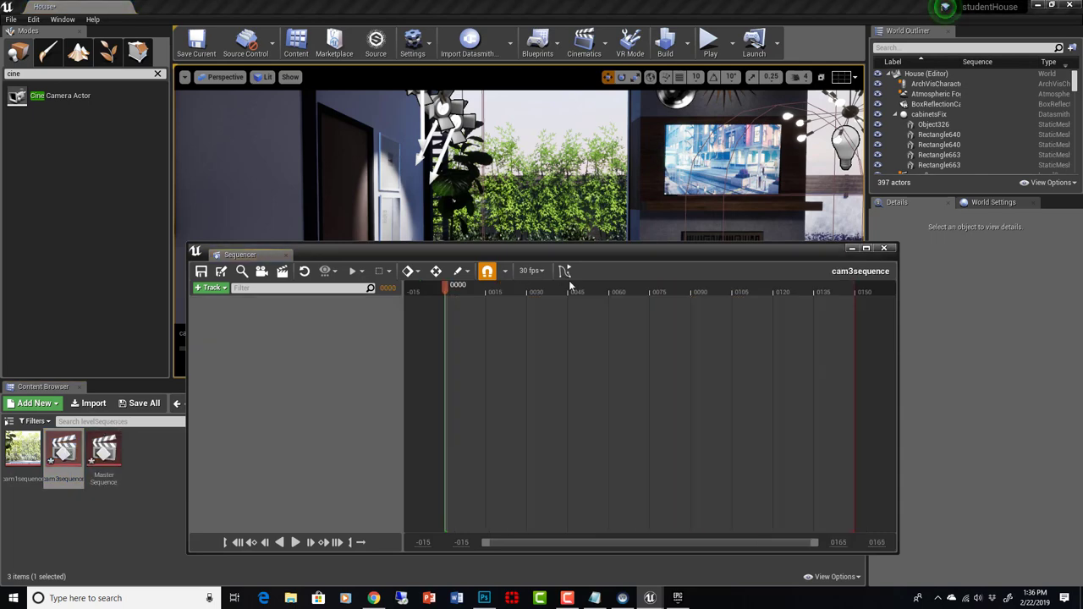
click(211, 286)
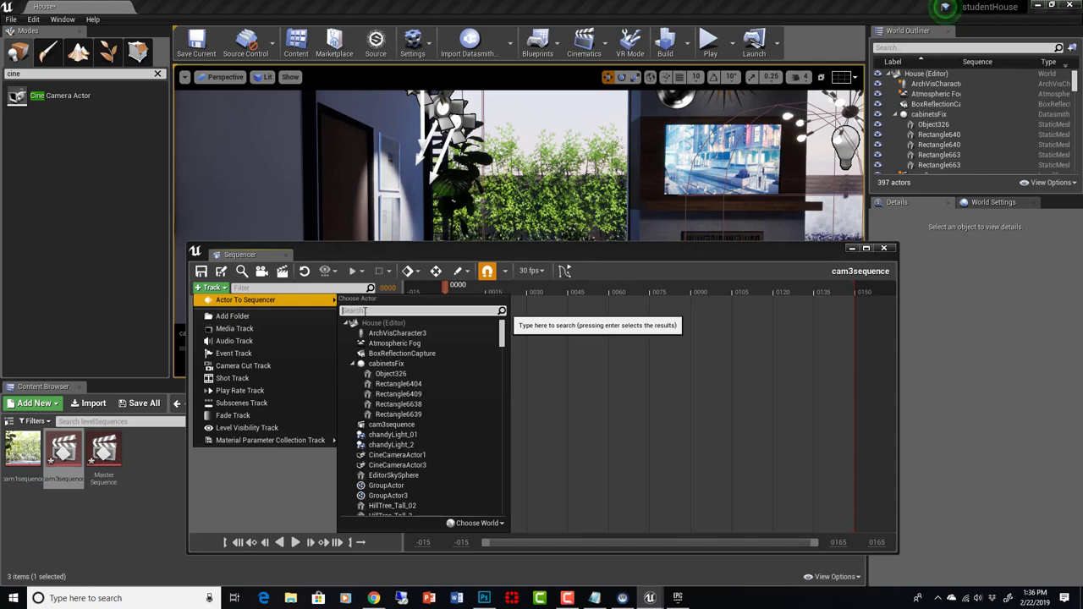
text(cine)
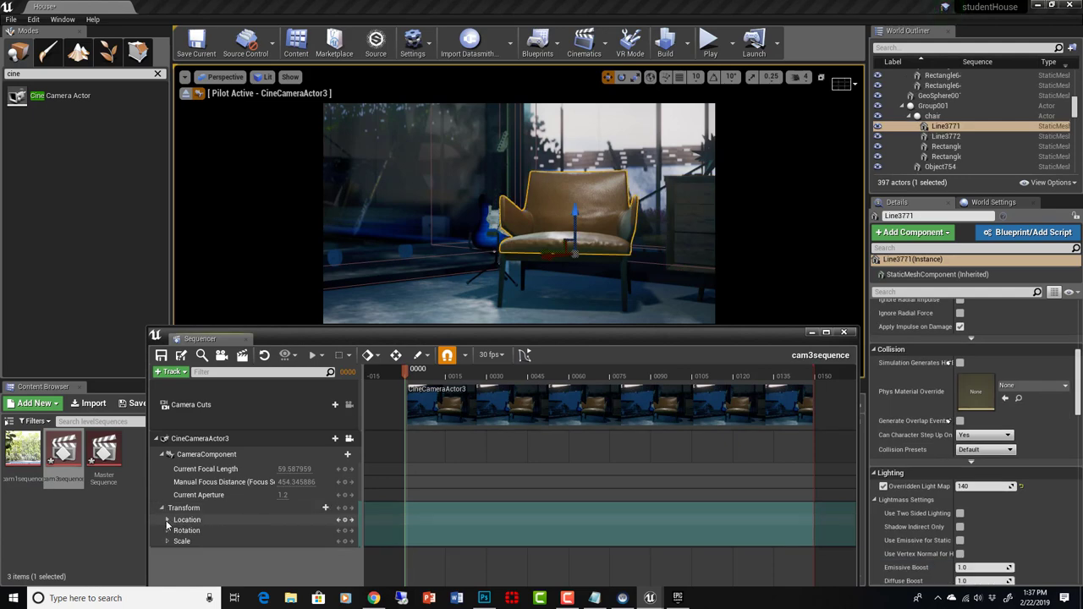
Step: Key CineCameraActor3's Location X at start and end, then scrub to preview the slide
click(166, 520)
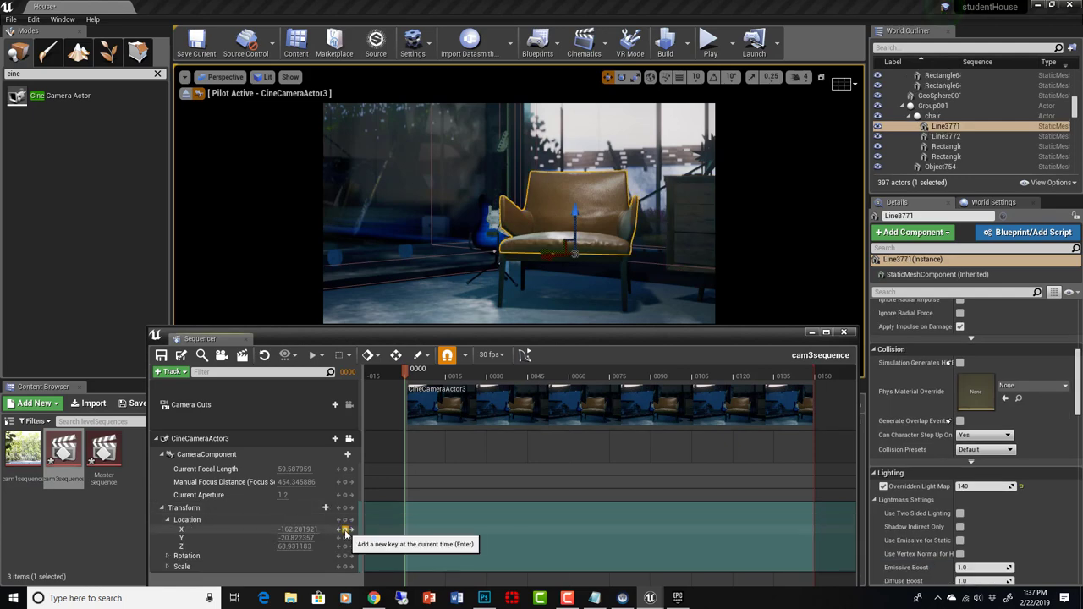
click(346, 537)
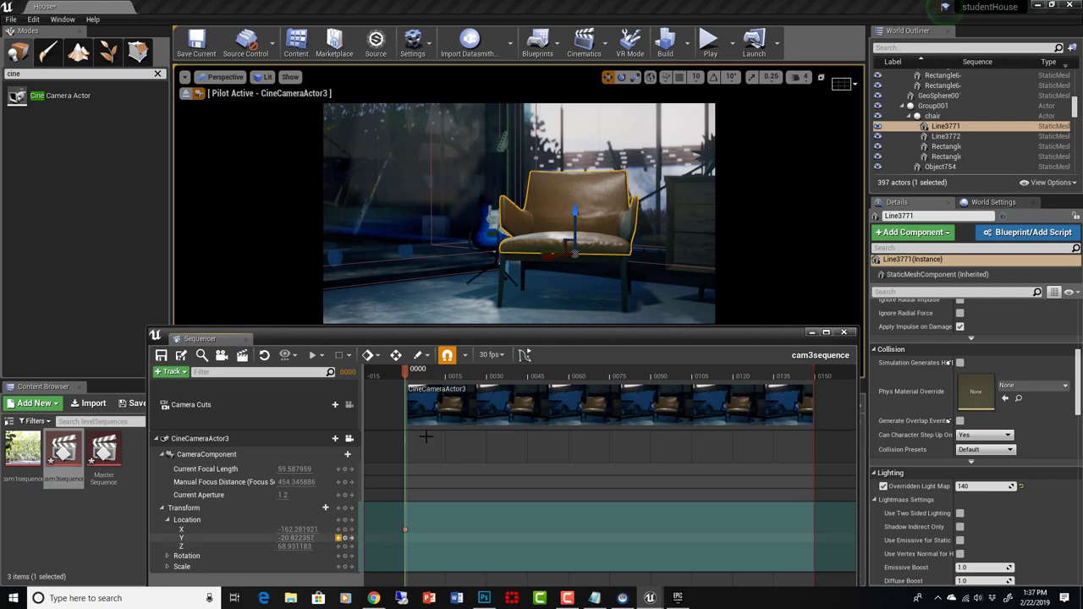
click(716, 374)
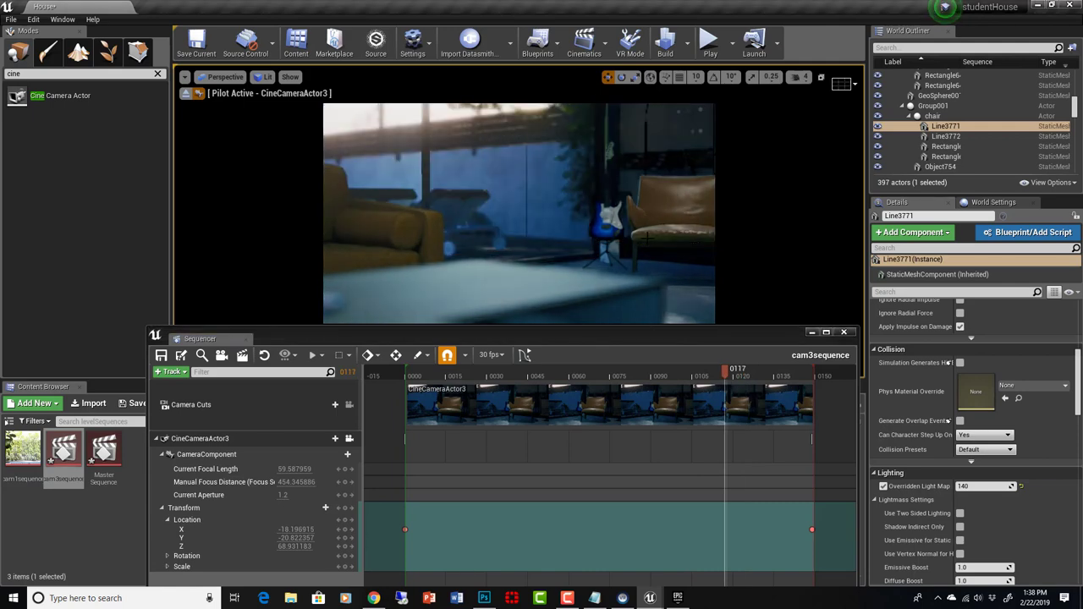
click(414, 376)
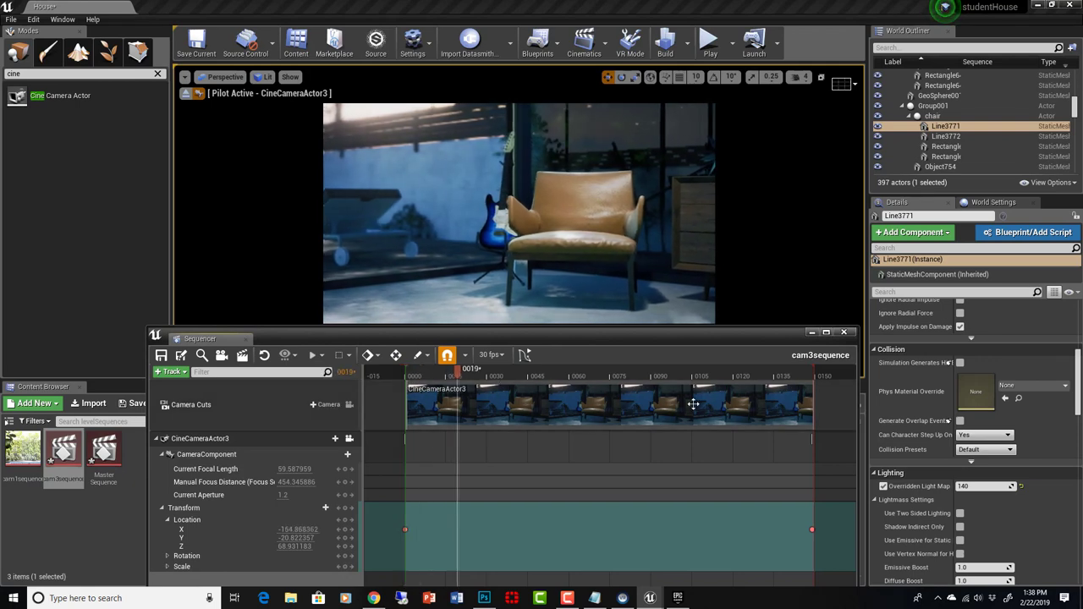
drag(457, 369, 626, 369)
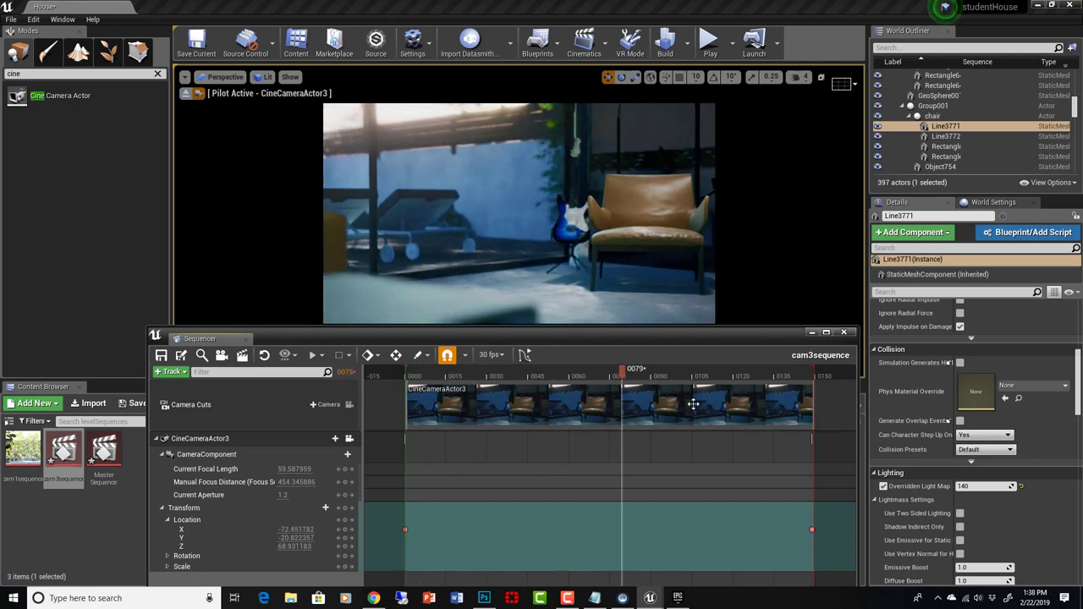
drag(631, 369, 800, 369)
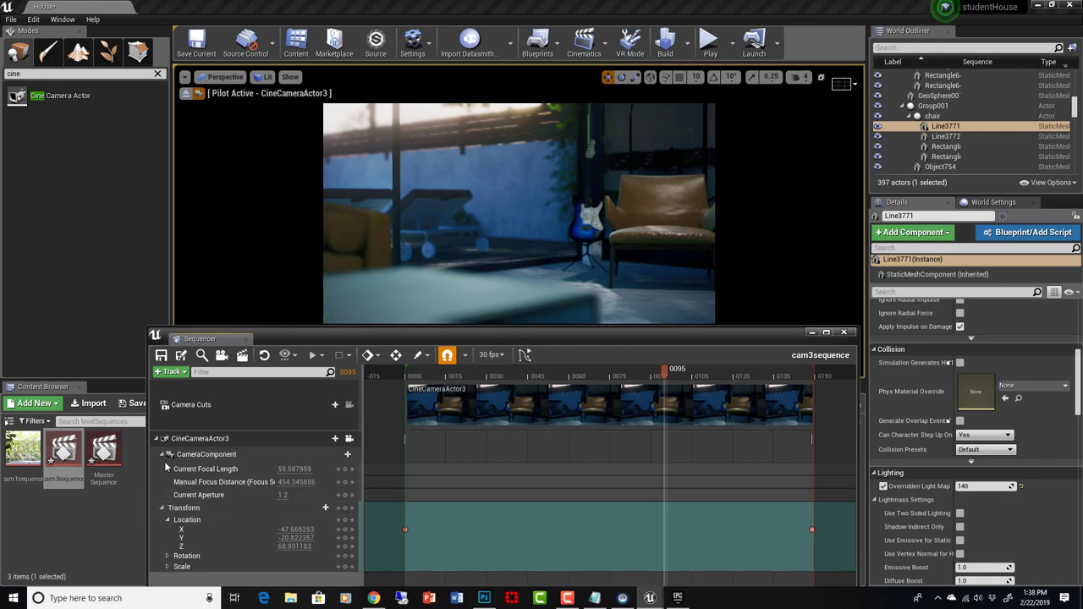
Step: Add an Exposure Compensation track to CineCameraActor3, move its key earlier and preview the shot
click(341, 454)
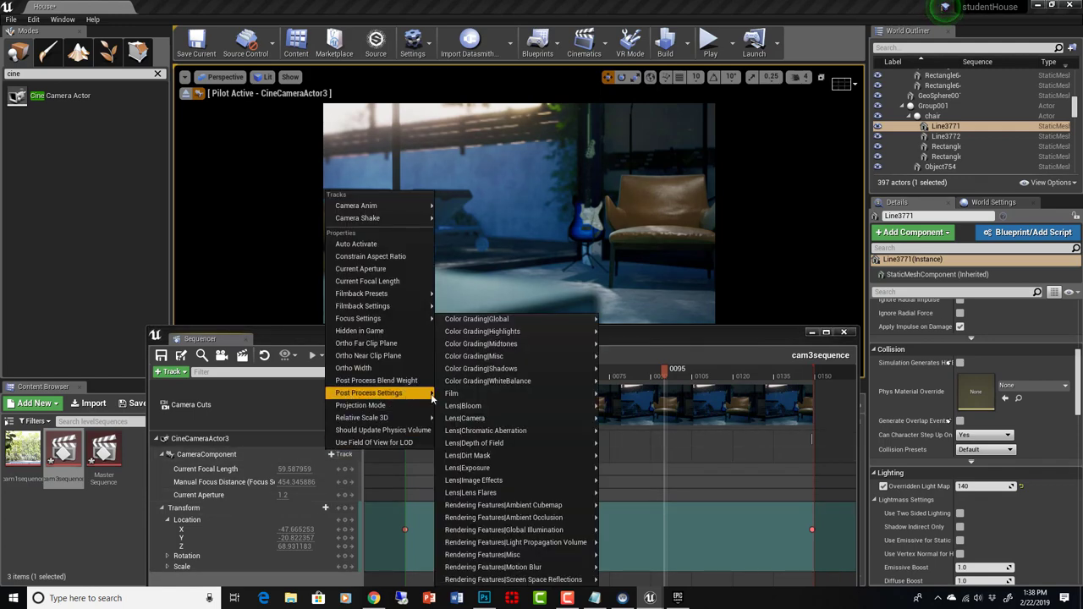
mouse_move(467, 455)
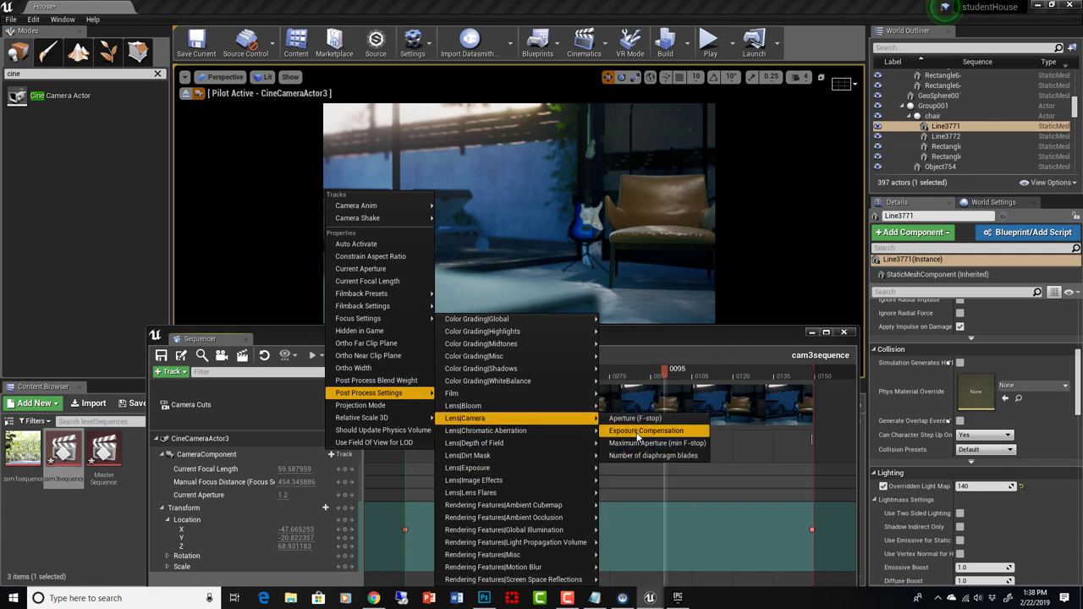
click(646, 430)
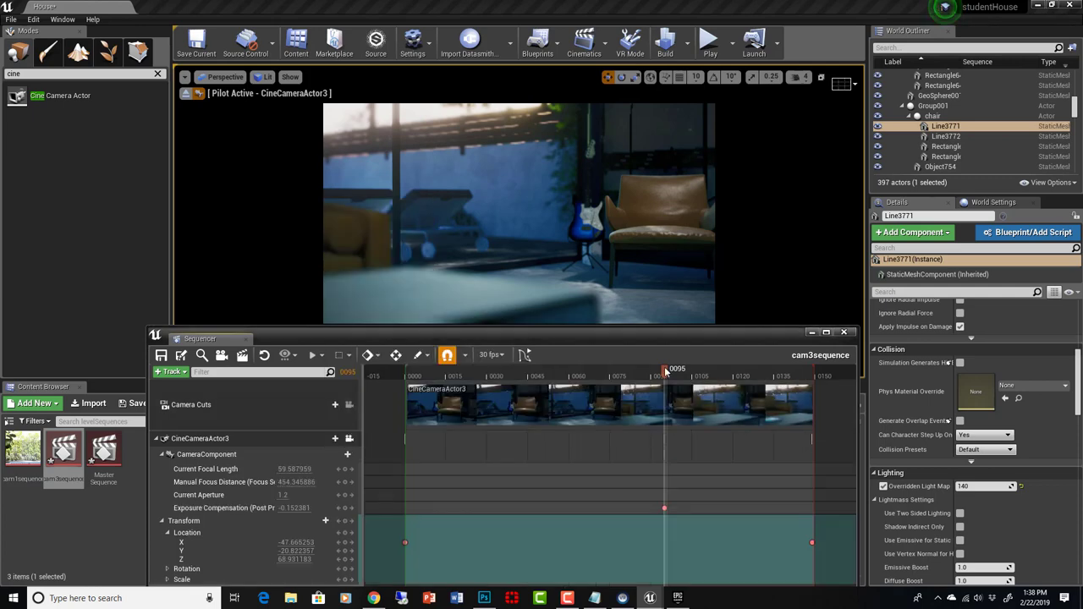
click(568, 370)
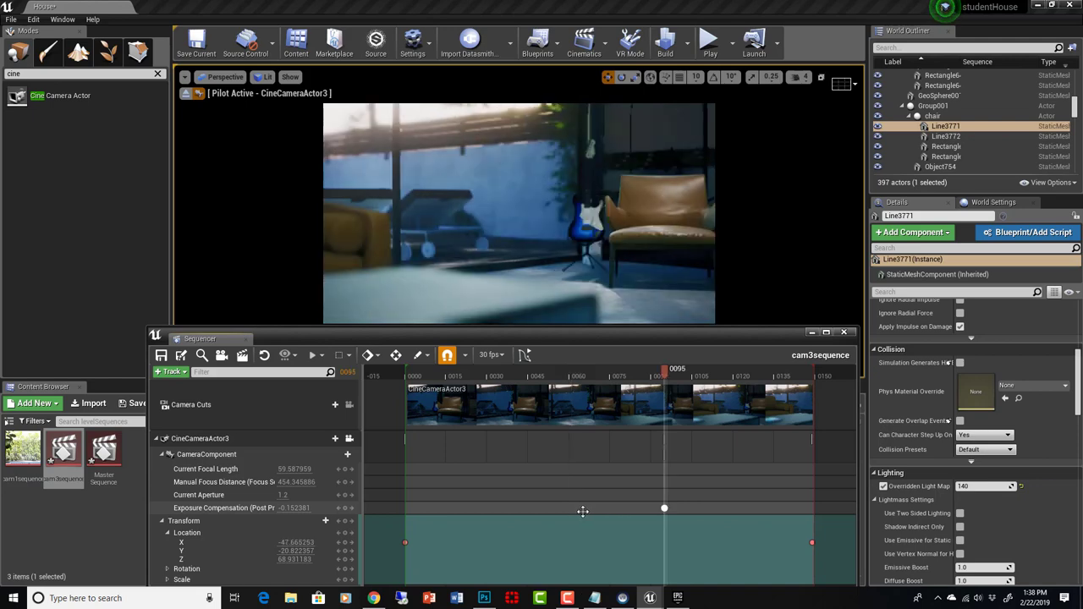
drag(664, 508, 542, 508)
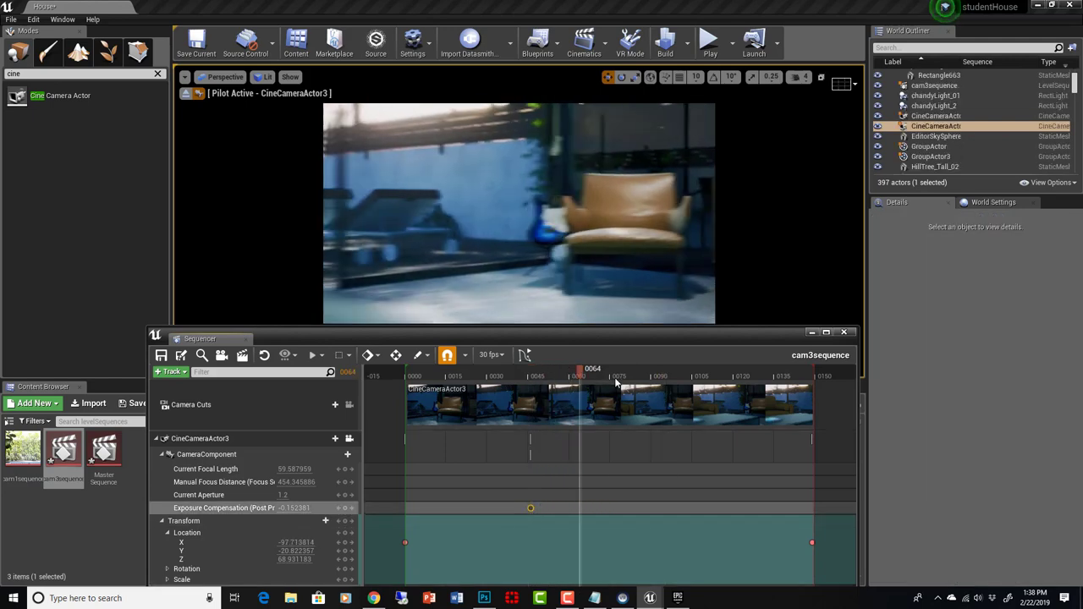
drag(580, 376, 636, 375)
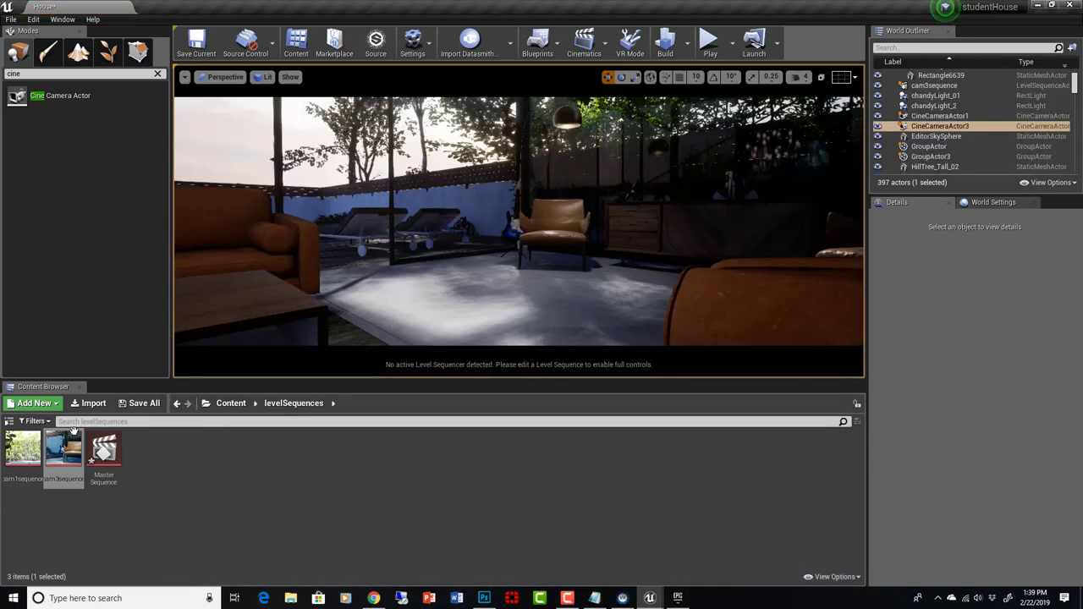
Step: Reopen MasterSequence and insert cam3sequence on the Shots track after cam1sequence
double_click(103, 448)
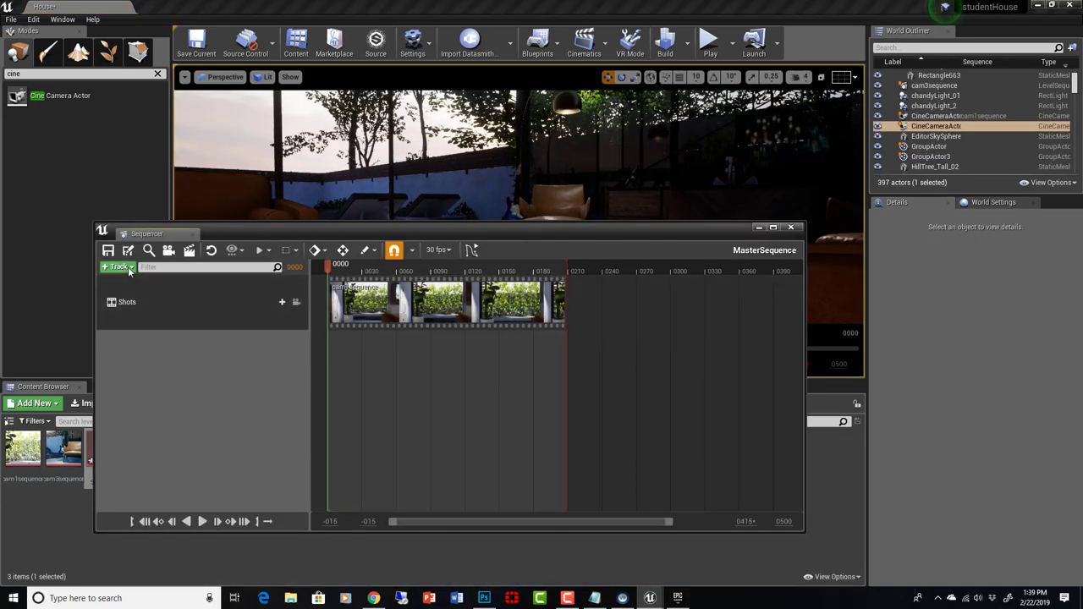
click(277, 302)
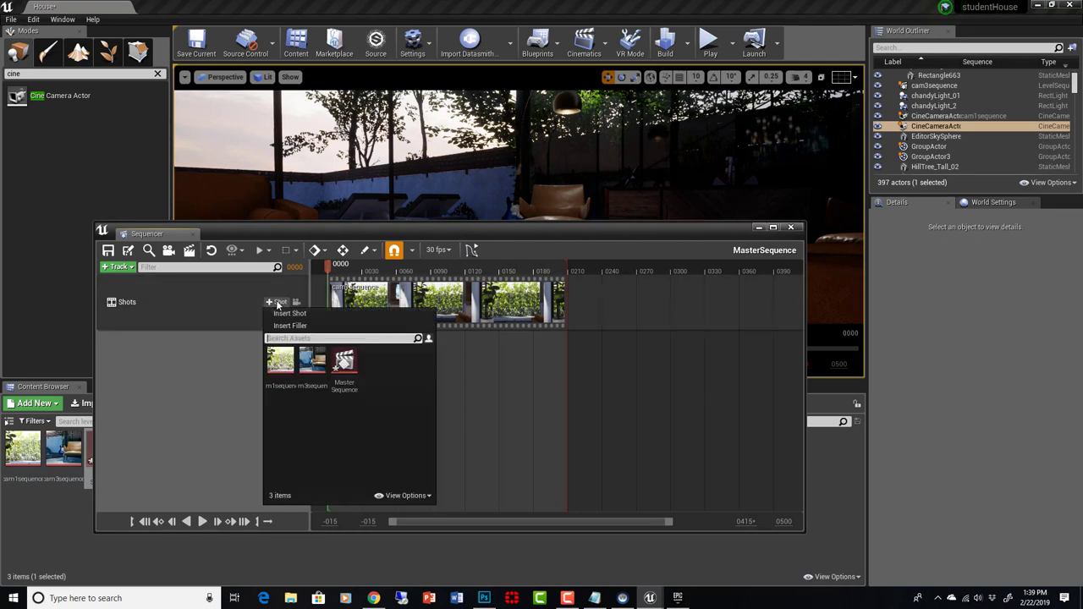
mouse_move(312, 359)
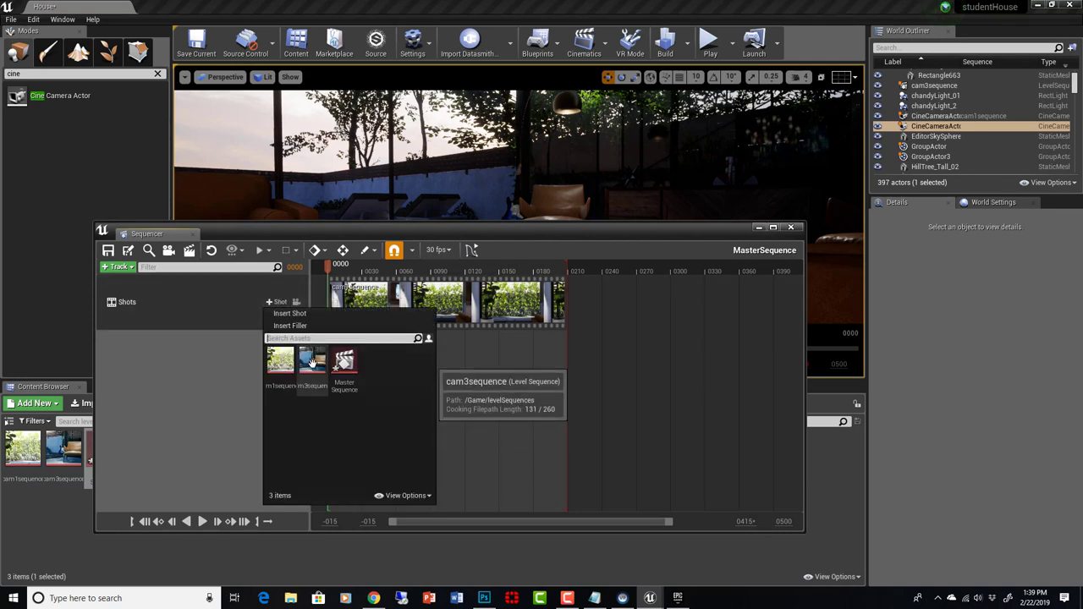
click(280, 360)
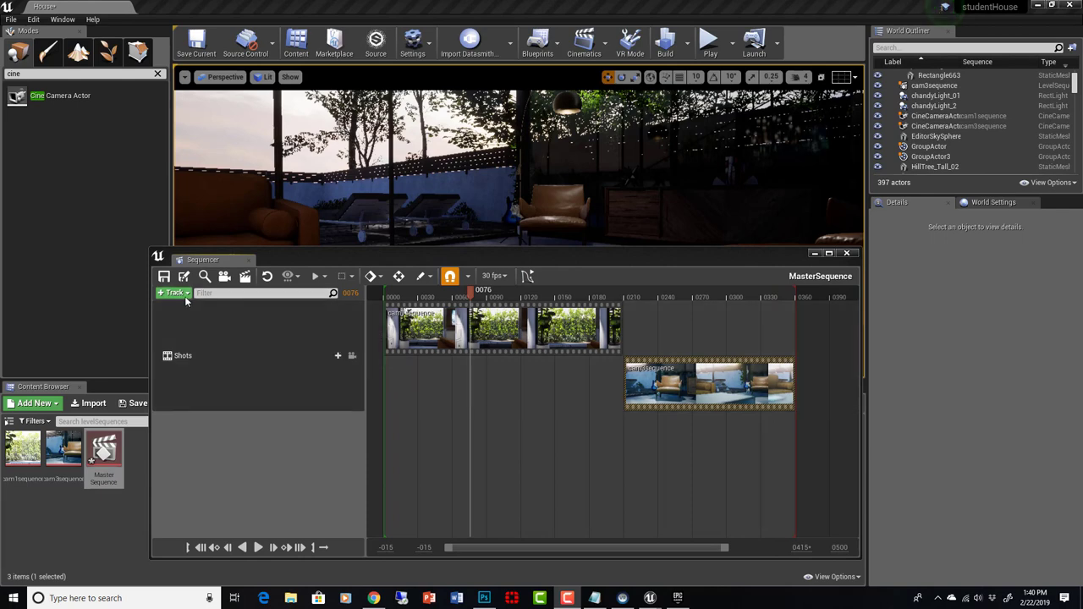
click(174, 291)
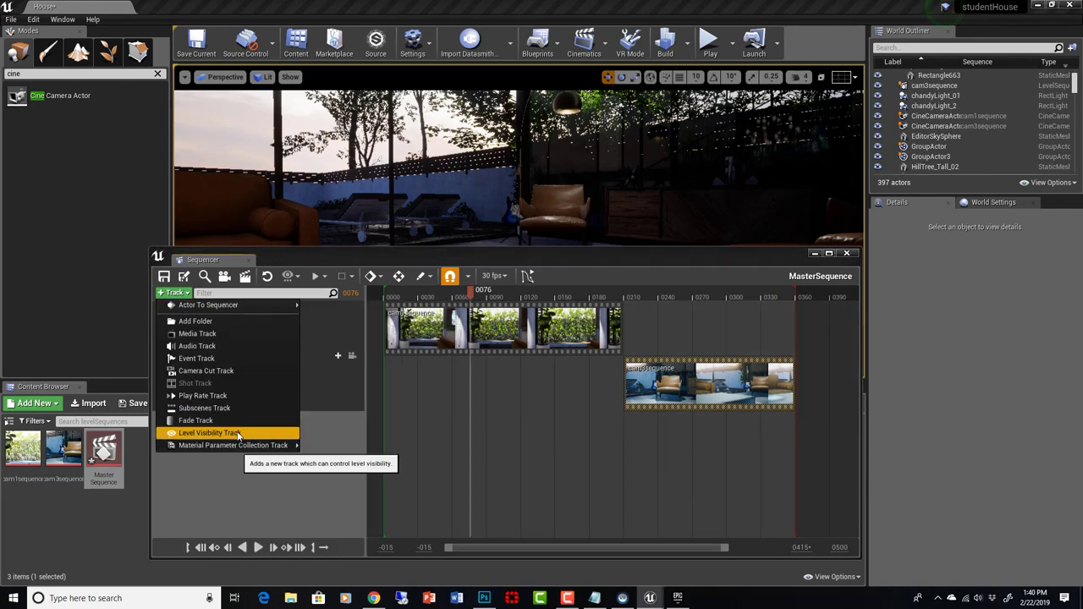
mouse_move(196, 421)
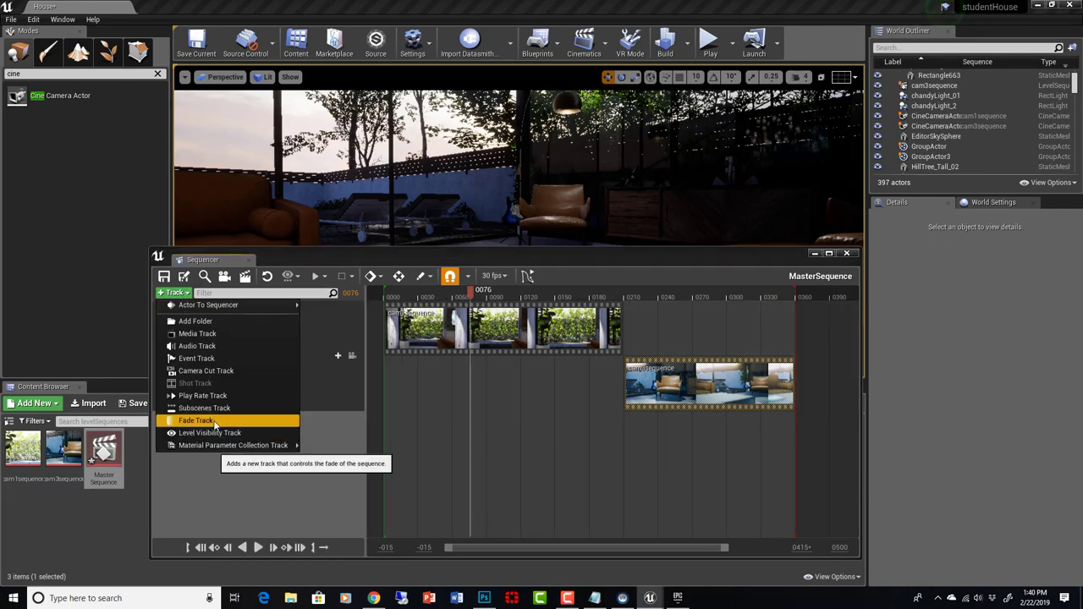
click(196, 421)
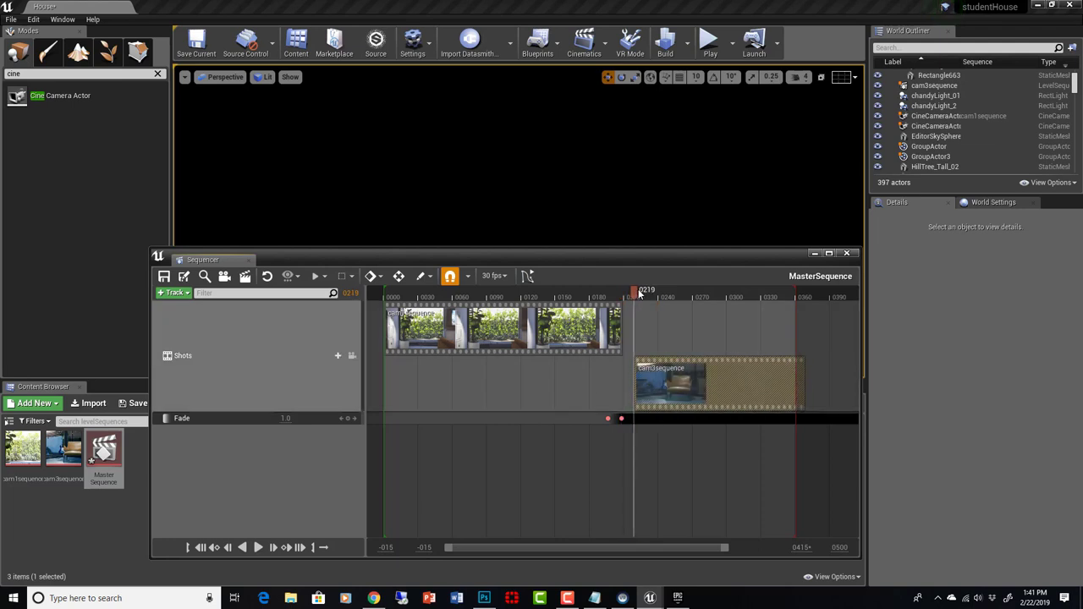
drag(635, 289, 640, 289)
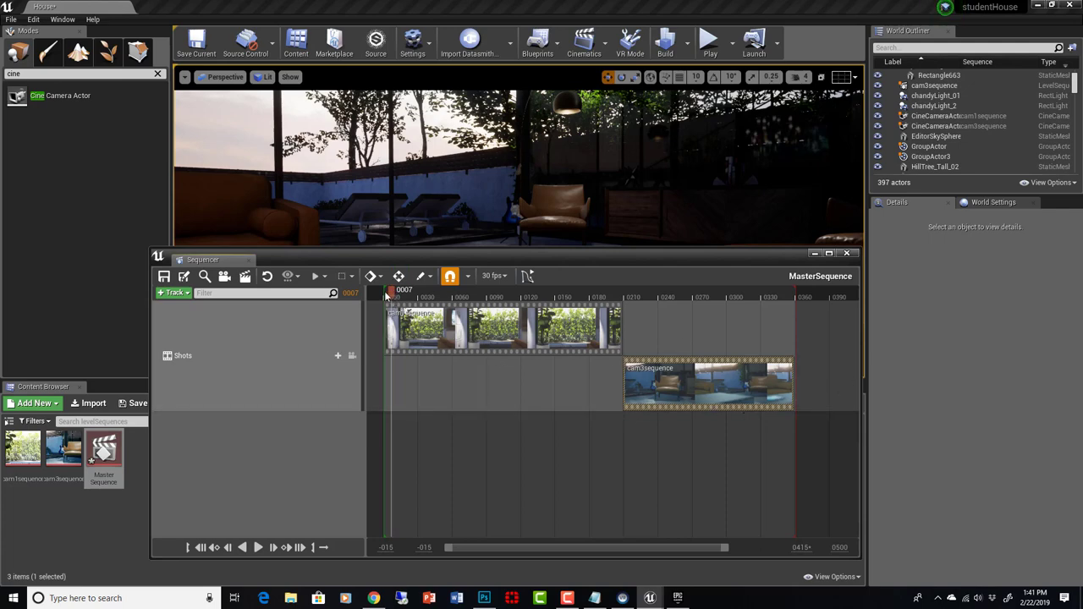
drag(391, 290, 381, 290)
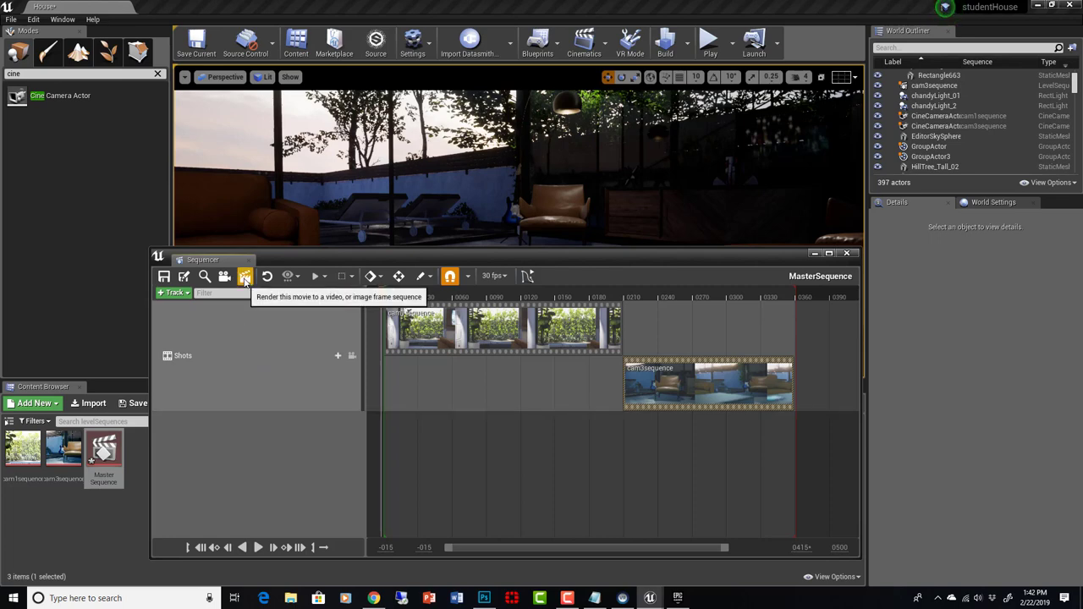
Step: Set the Render Movie output to 1920x1080, uncompressed, in Video Sequence format
click(244, 275)
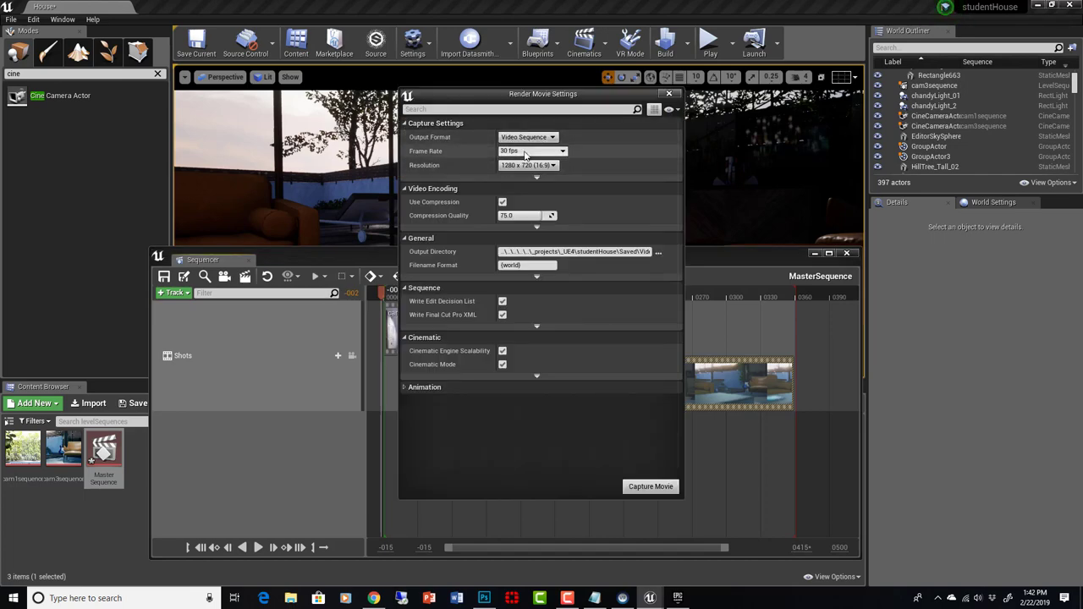
click(529, 165)
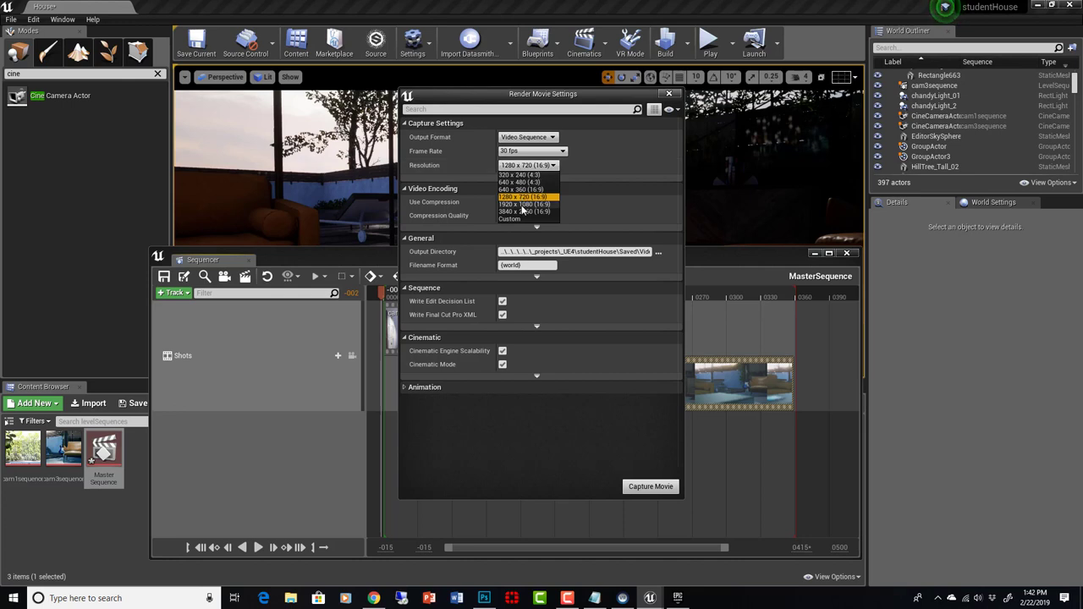
click(523, 204)
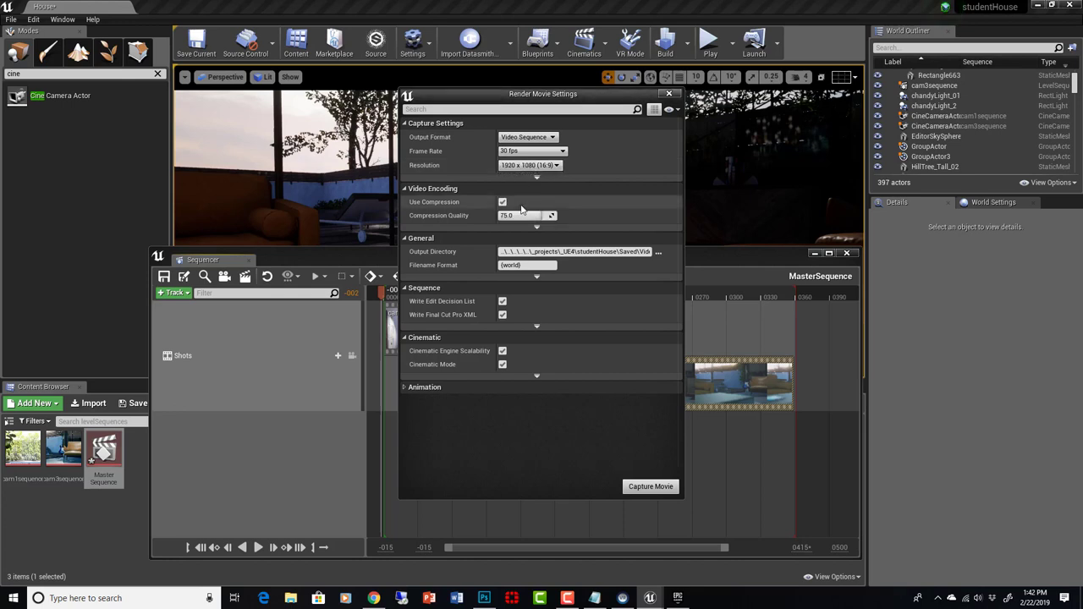
click(503, 202)
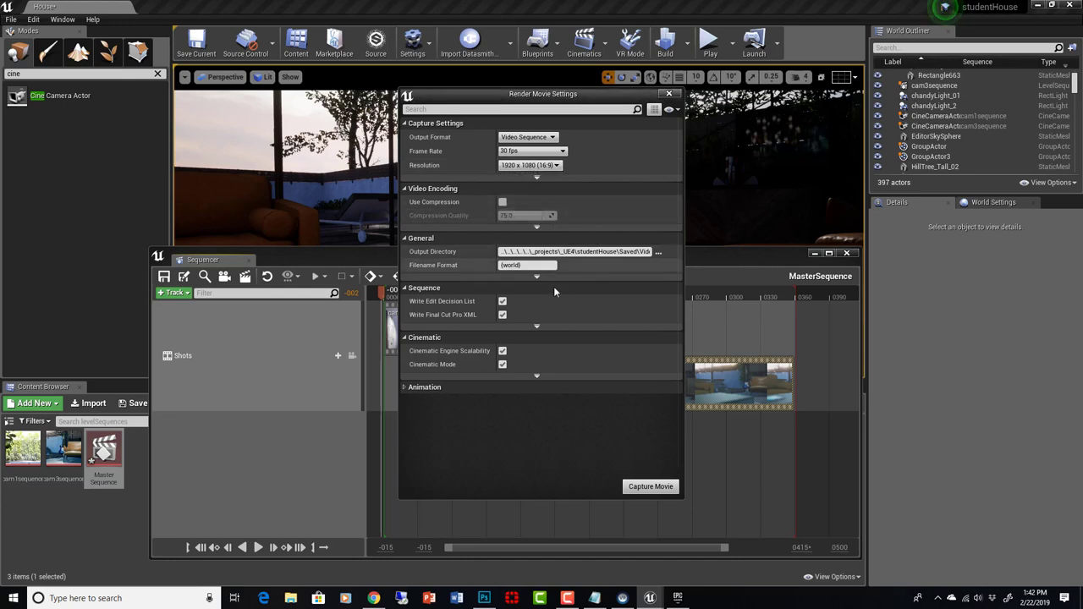
mouse_move(511, 189)
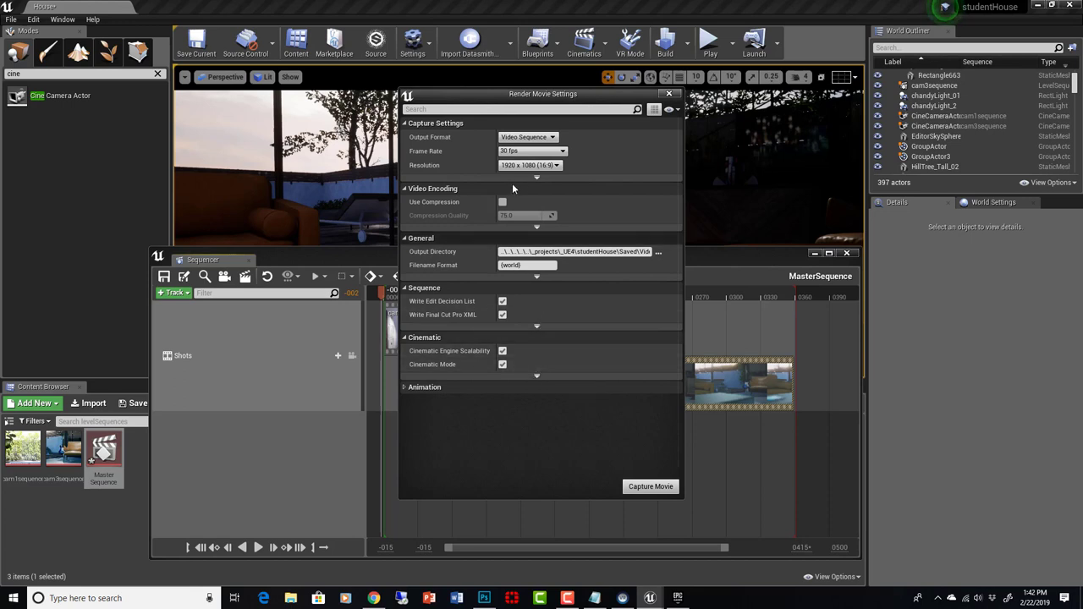
click(527, 137)
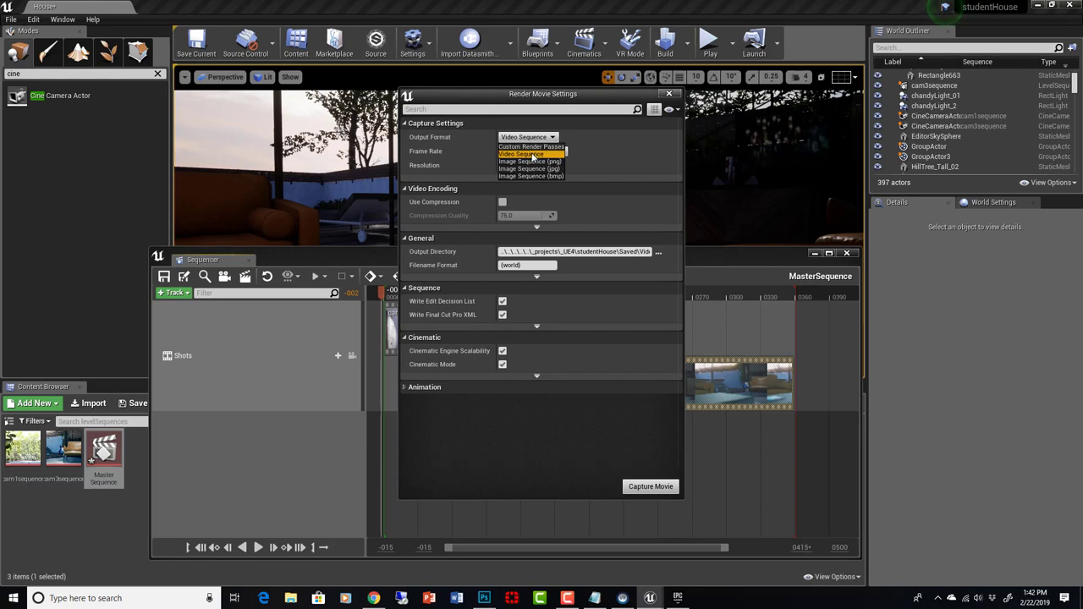
click(520, 154)
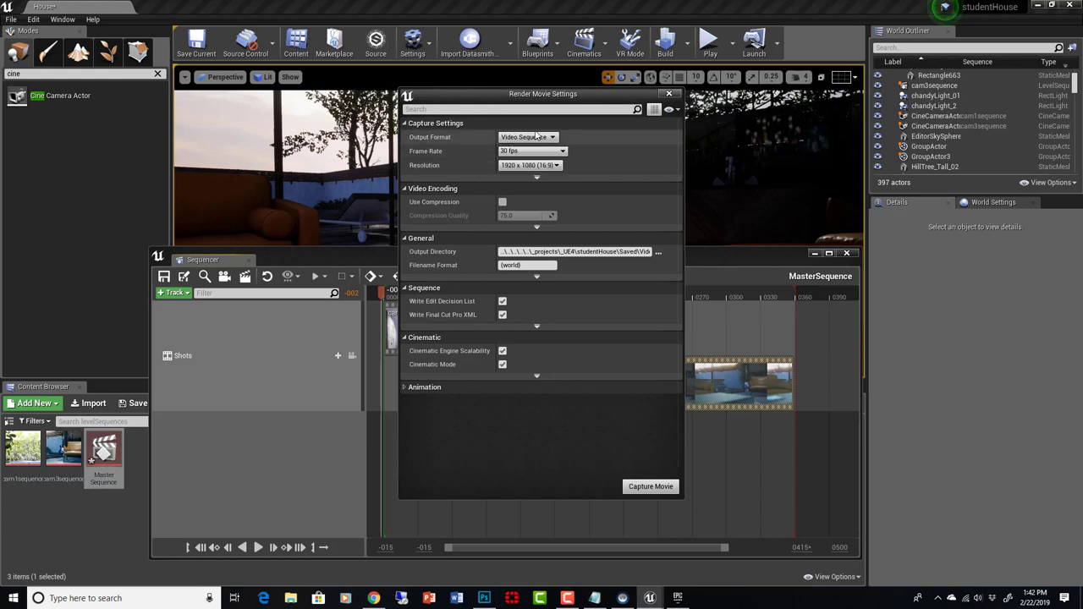
mouse_move(642, 263)
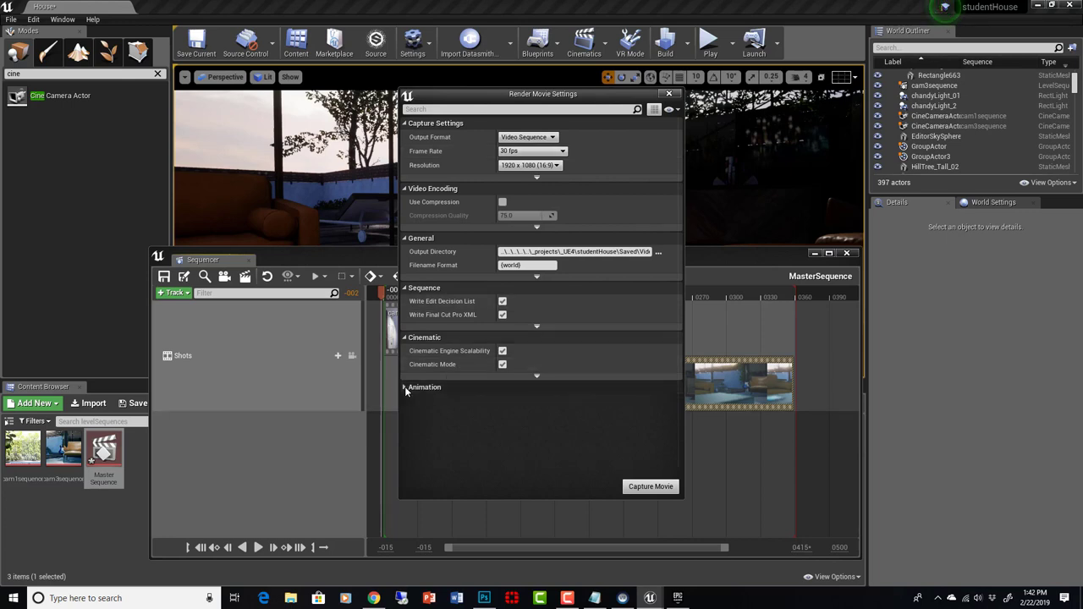
Step: Review the animation frame range, then capture the movie and answer the save prompt
click(405, 387)
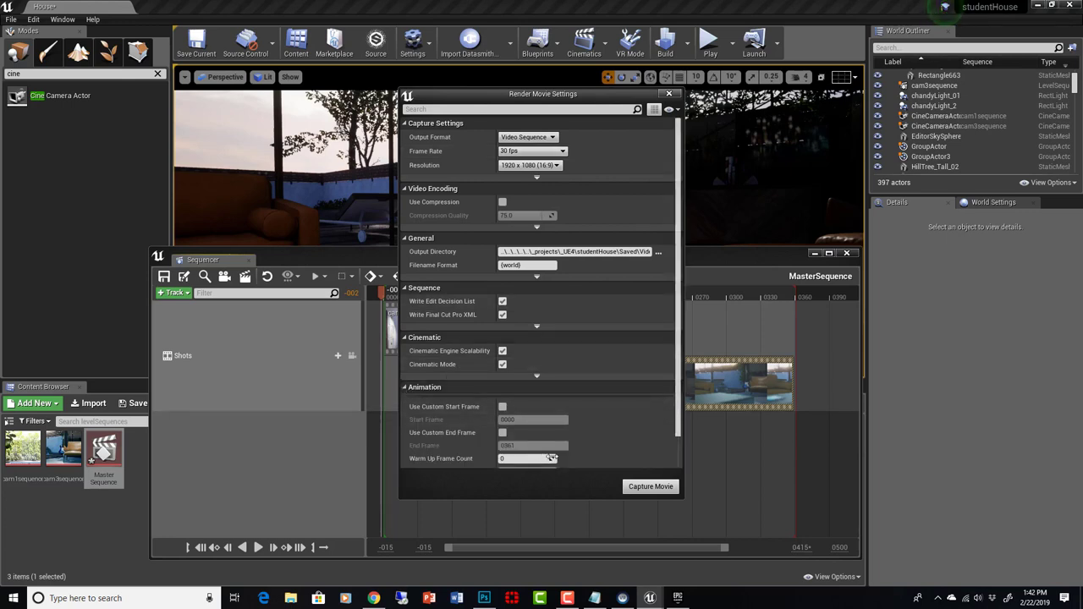
scroll(down, 3)
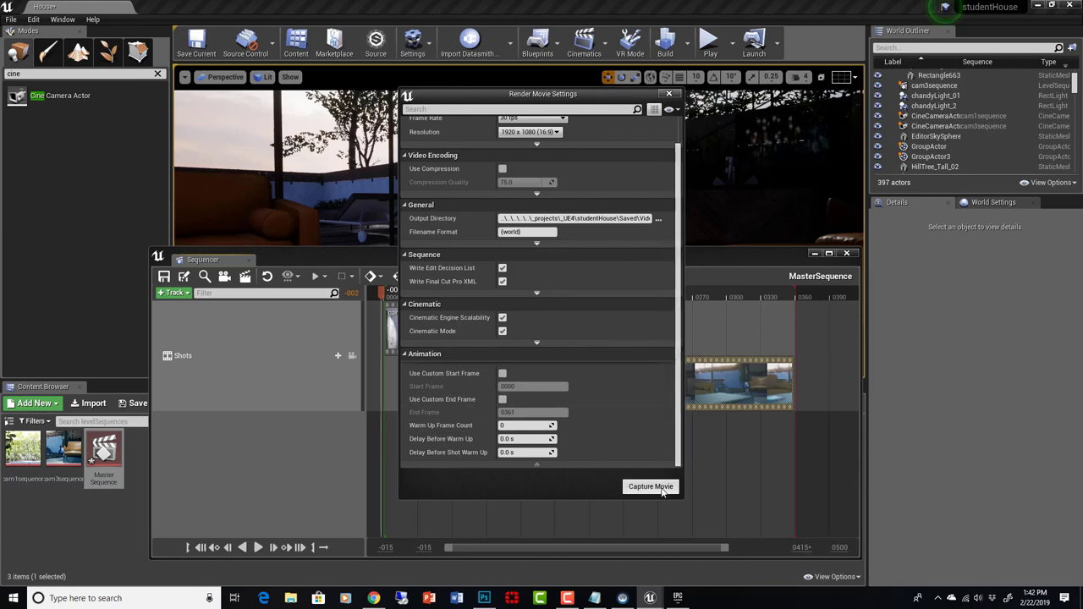
mouse_move(576, 218)
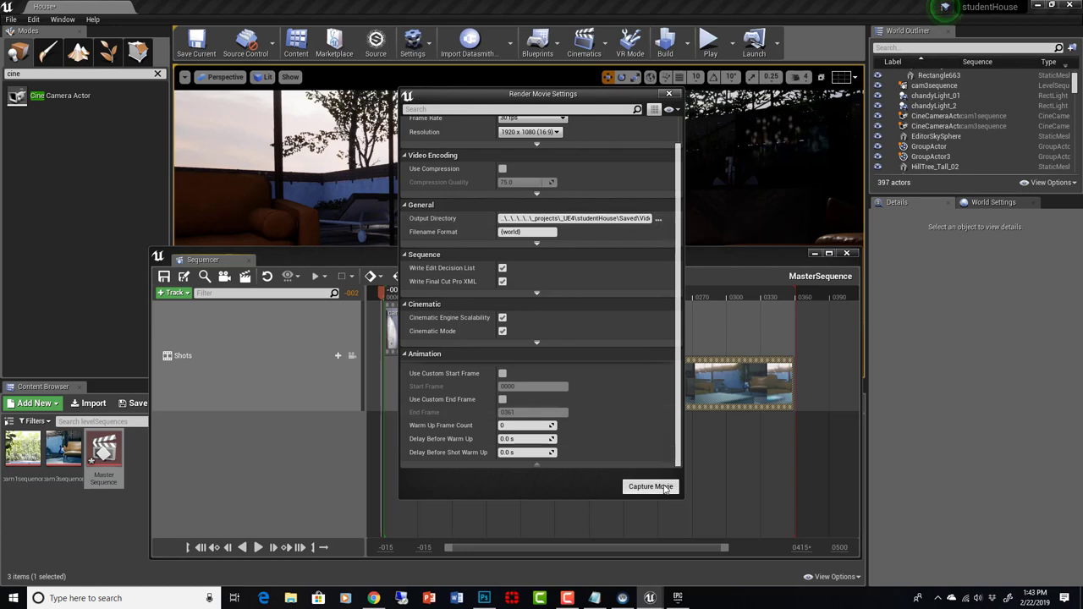
mouse_move(575, 218)
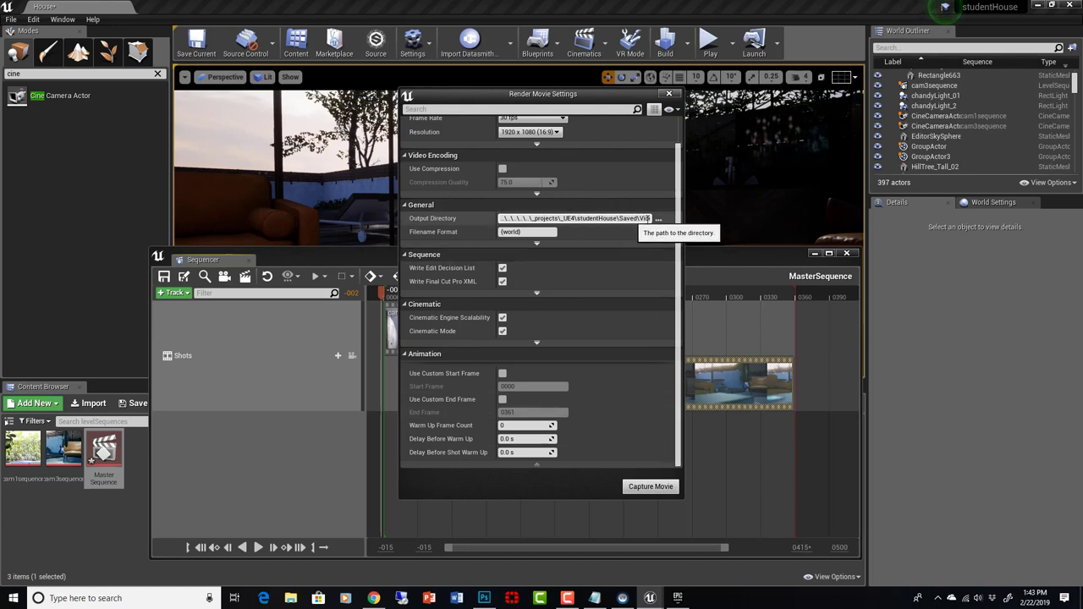
click(650, 486)
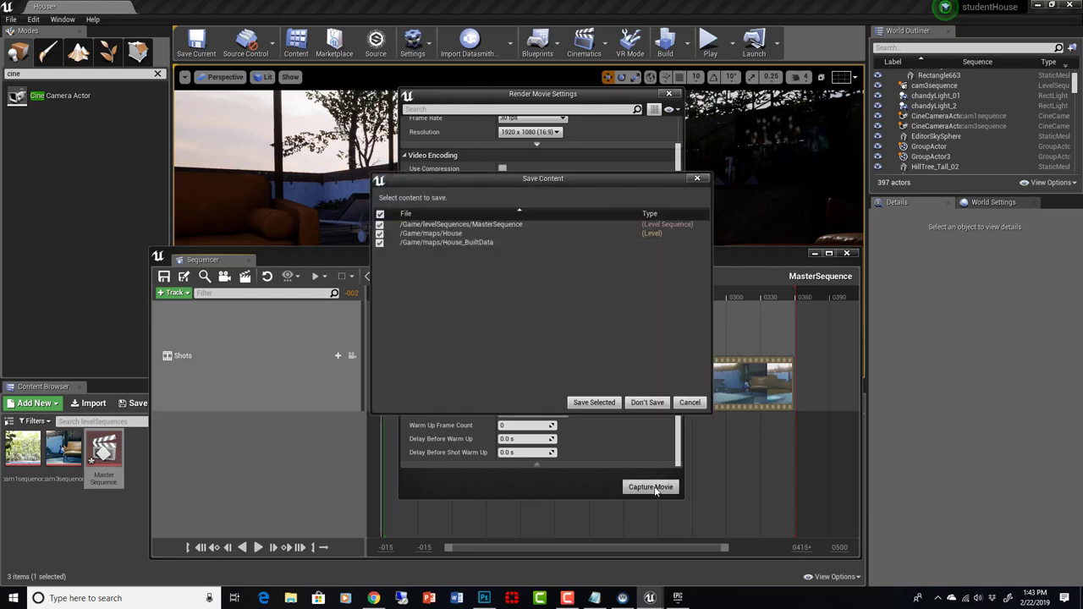
click(593, 402)
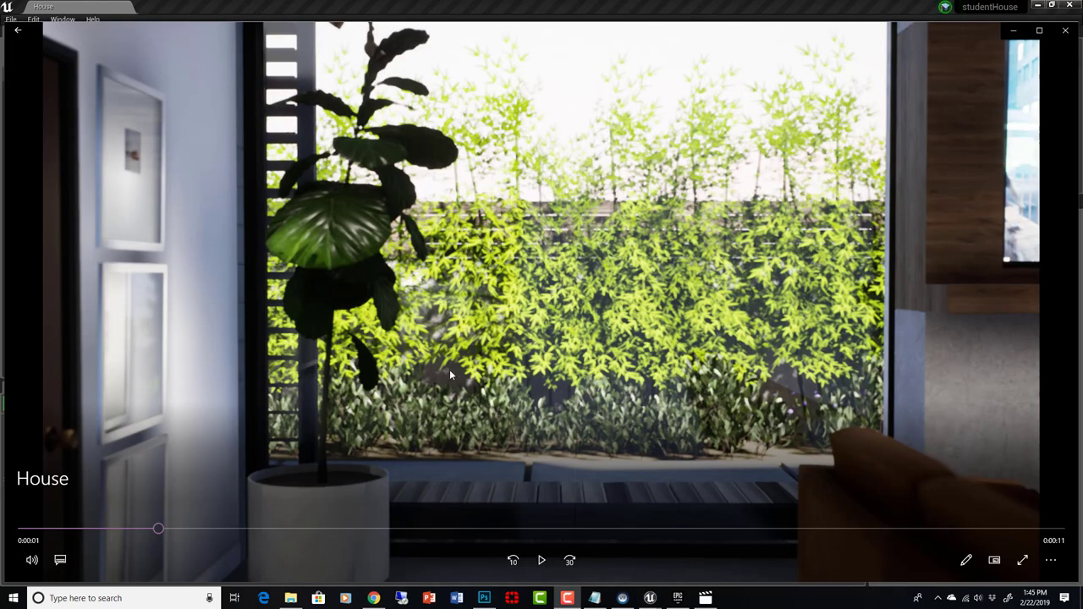
mouse_move(32, 533)
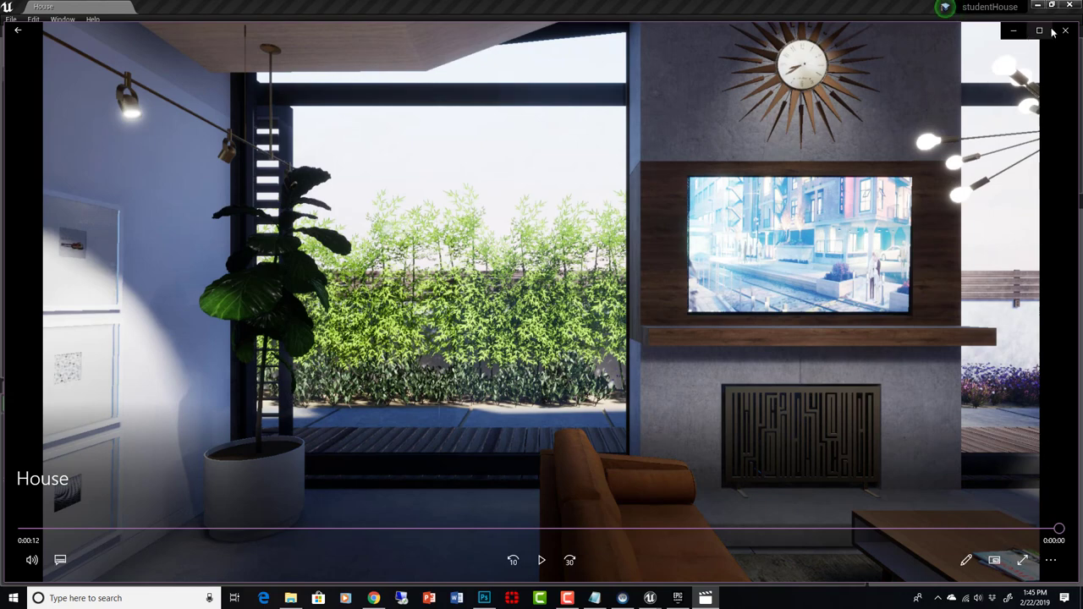
mouse_move(1065, 31)
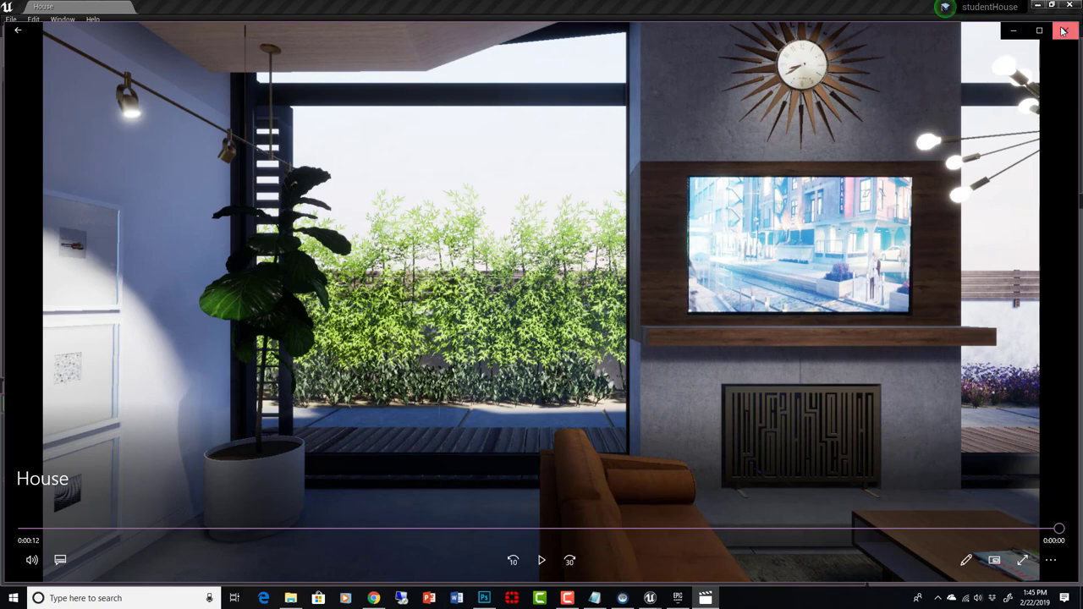
Step: Close Movies & TV once House.avi finishes playing
click(1064, 31)
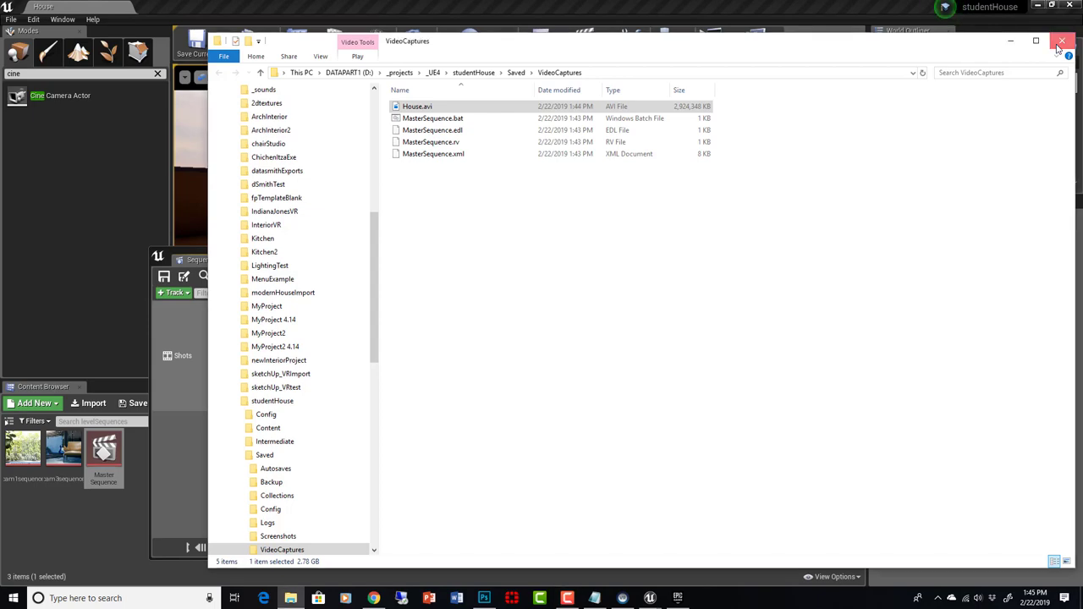
Step: Close the VideoCaptures Explorer window, Render Movie Settings and the Sequencer tab
click(1063, 41)
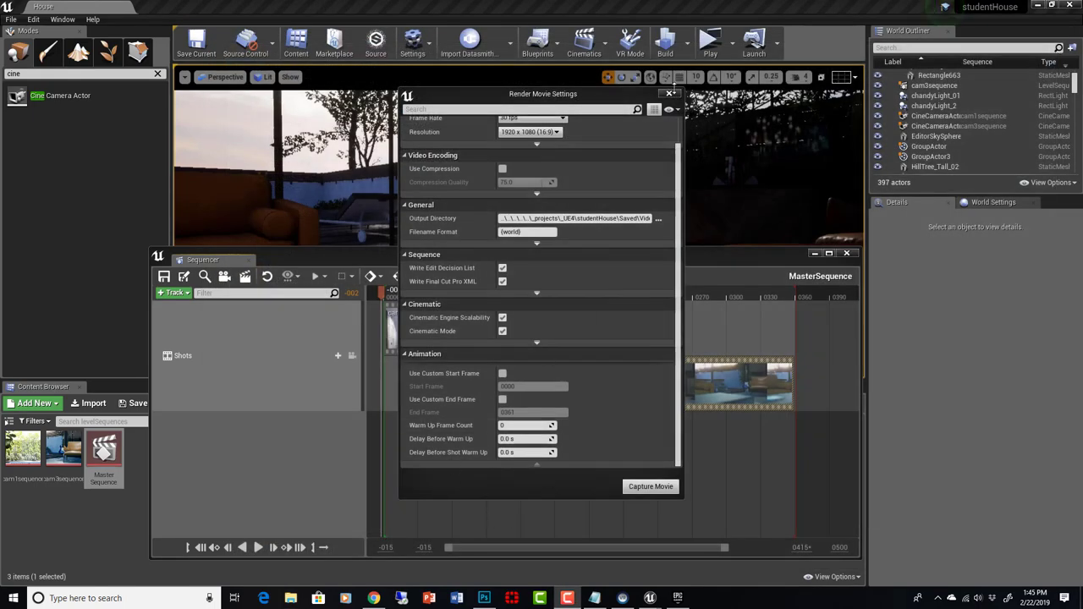
click(670, 93)
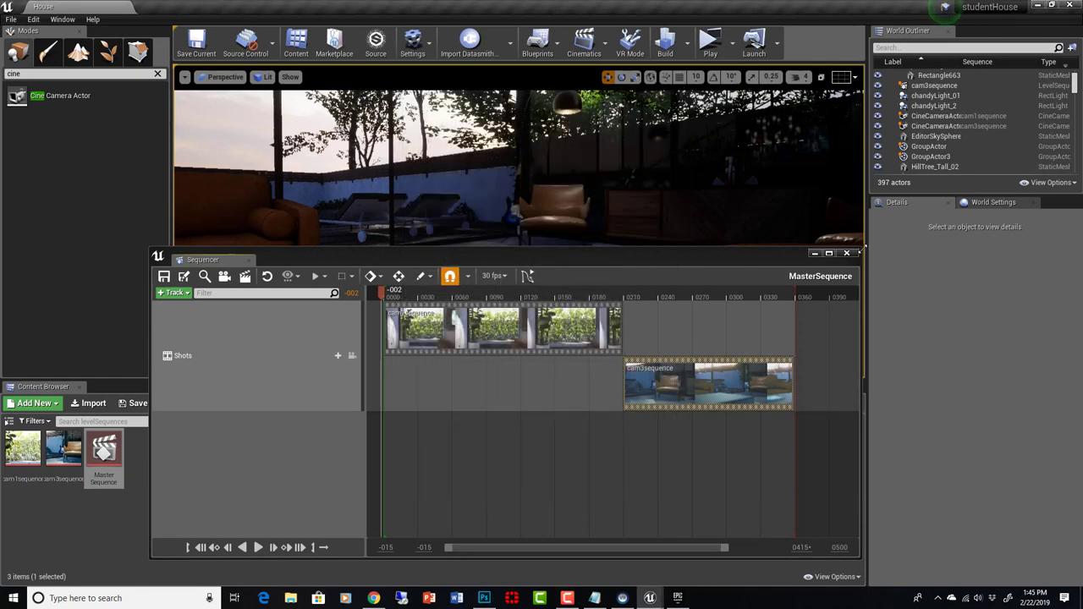
click(855, 253)
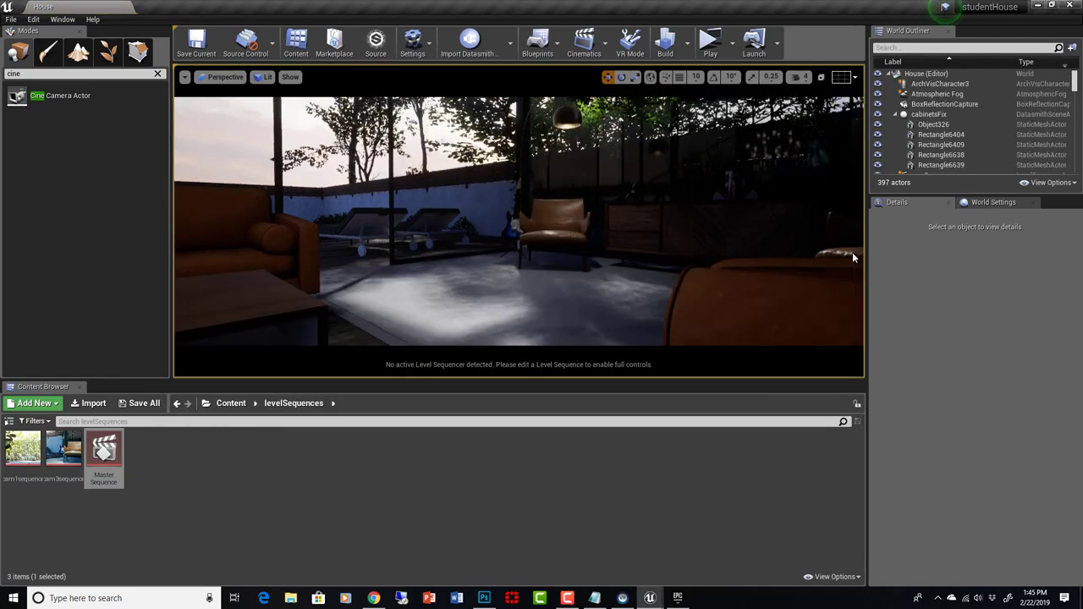